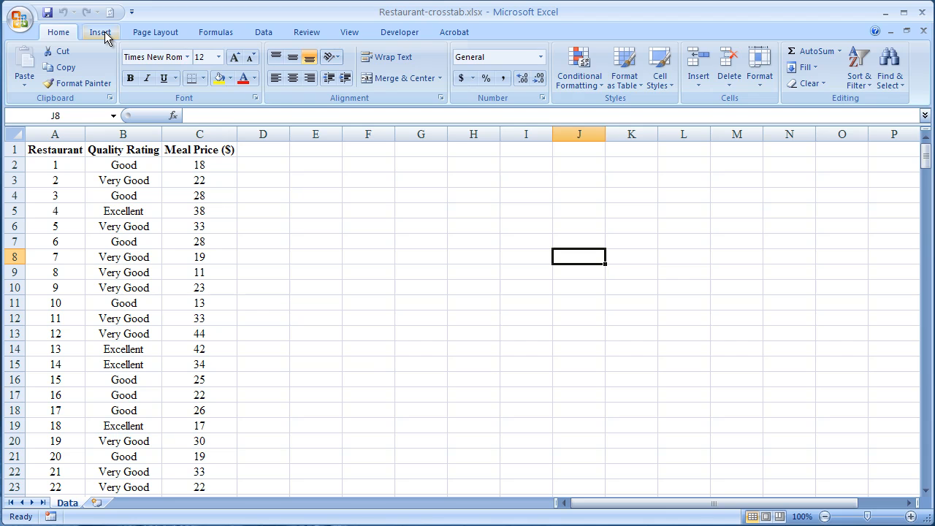
Start a new PivotTable for the restaurant data from the Insert ribbon.
click(100, 31)
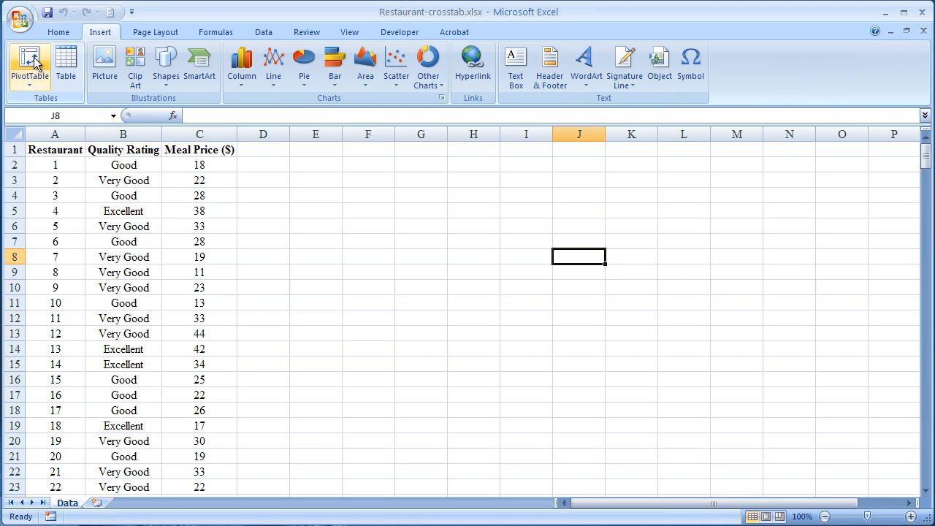
click(29, 62)
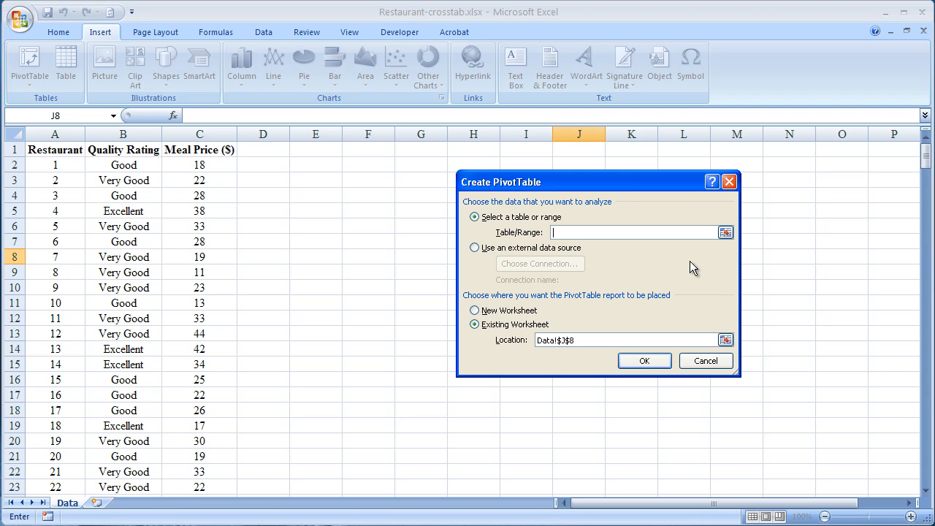
mouse_move(624, 249)
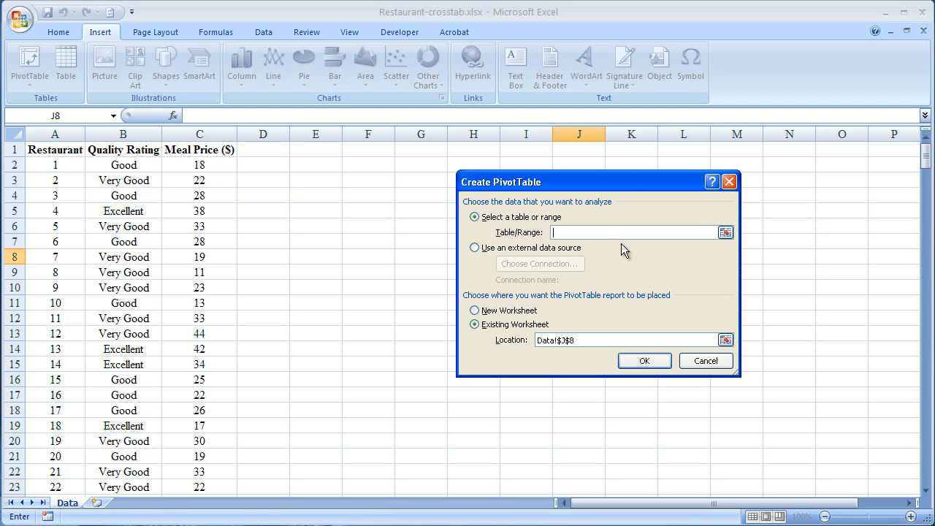
mouse_move(56, 204)
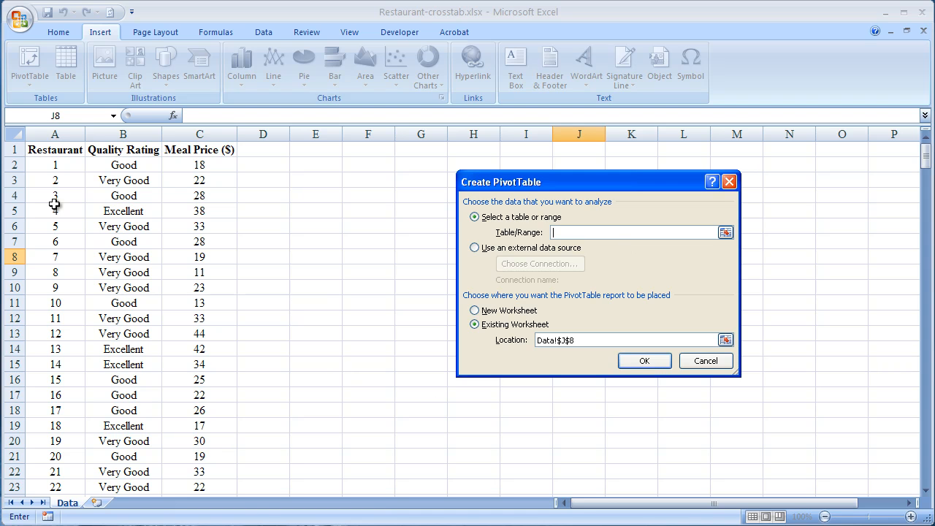
Use A1:C301 as the source range and put the report on a new worksheet.
click(54, 149)
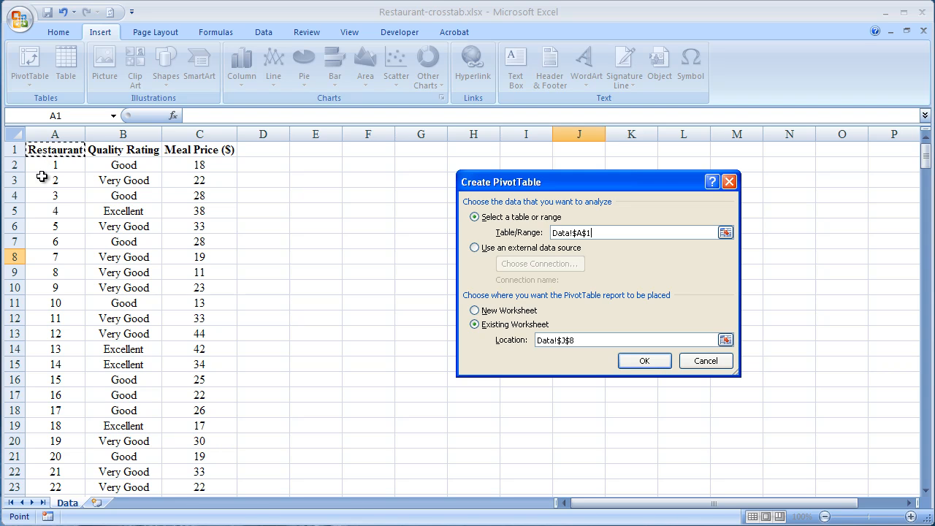
mouse_move(109, 310)
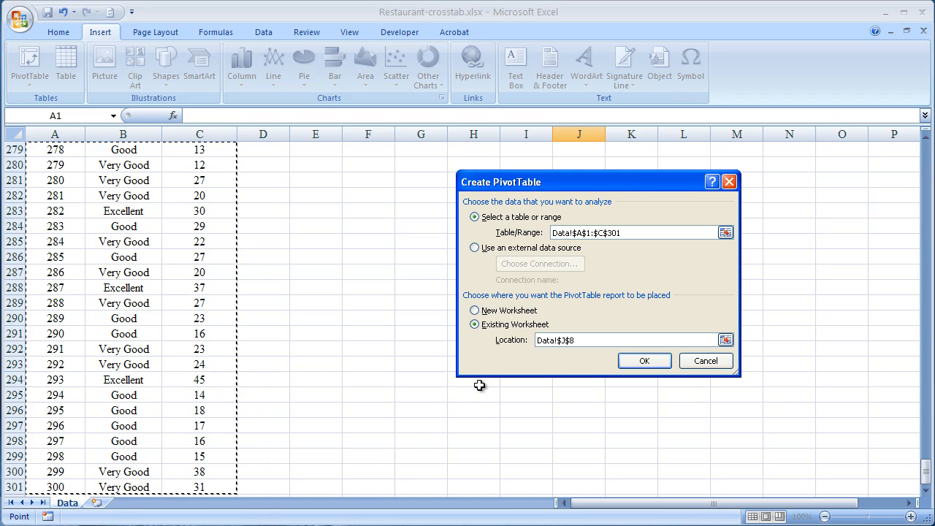
click(475, 310)
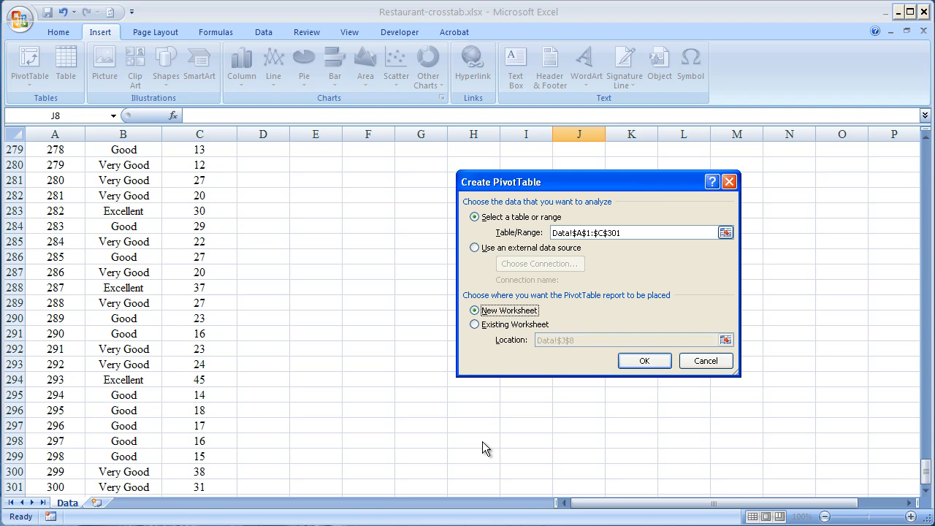
mouse_move(683, 416)
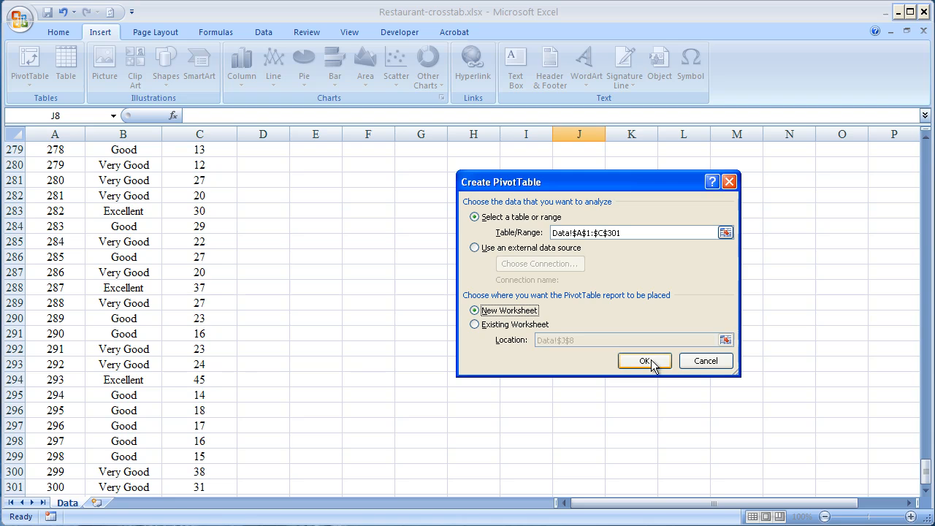
Confirm the Create PivotTable dialog to build the empty PivotTable on Sheet2.
click(644, 360)
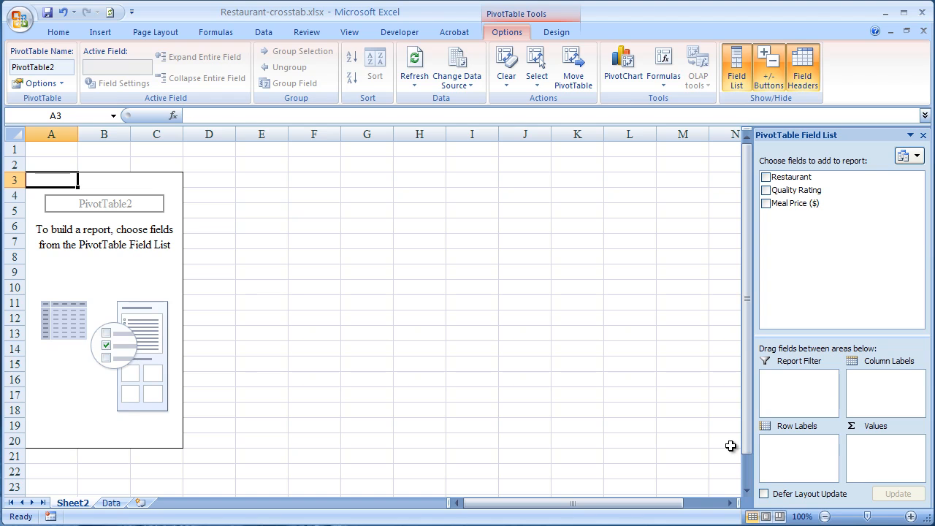
mouse_move(349, 445)
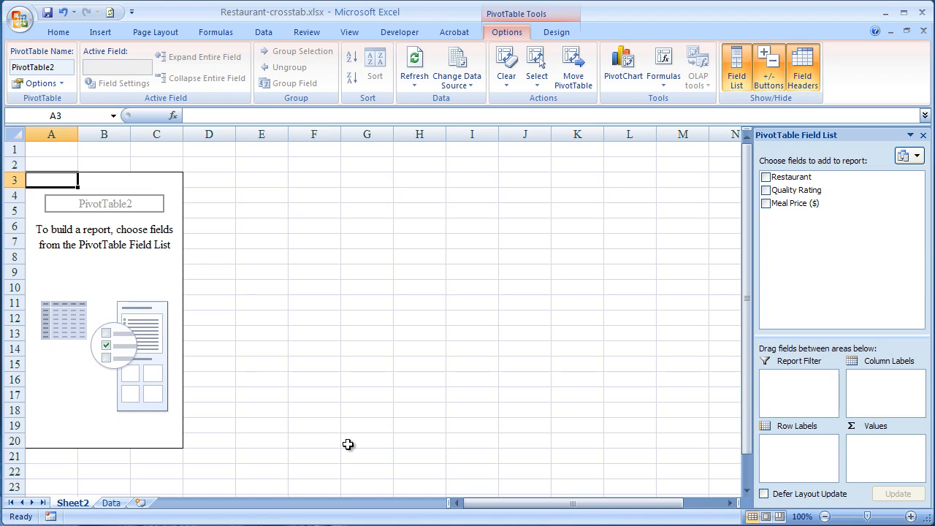
mouse_move(339, 444)
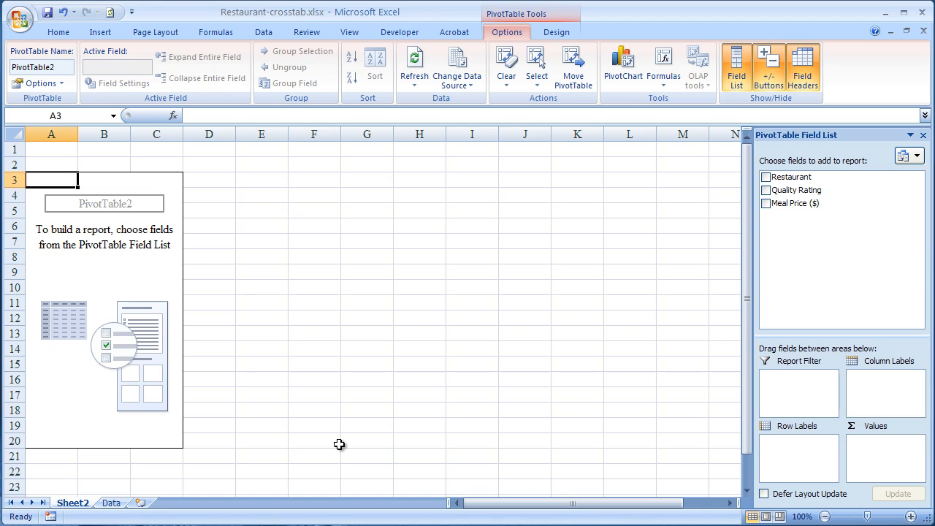
mouse_move(72, 340)
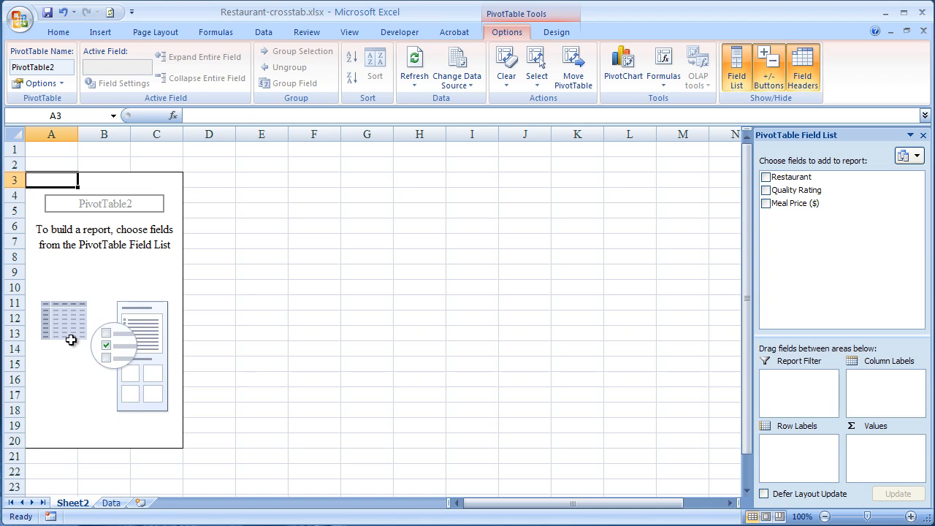
mouse_move(78, 338)
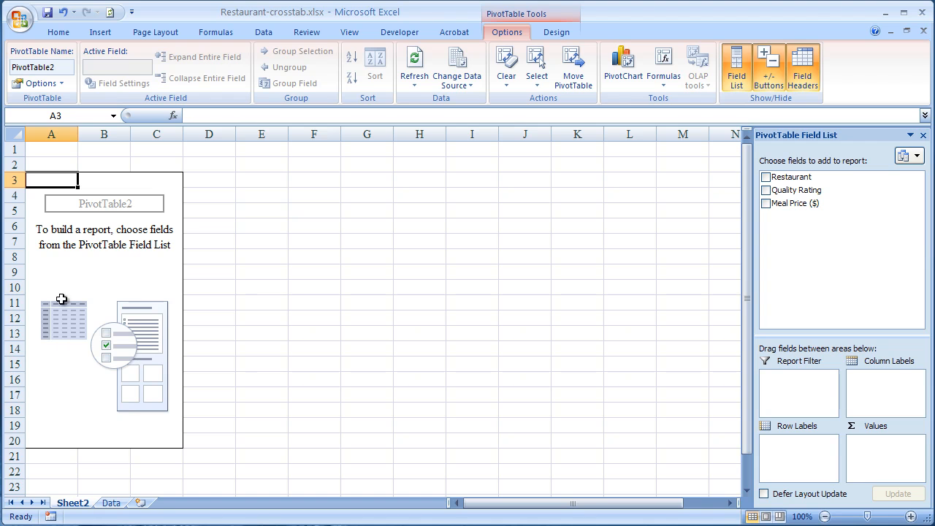
mouse_move(42, 315)
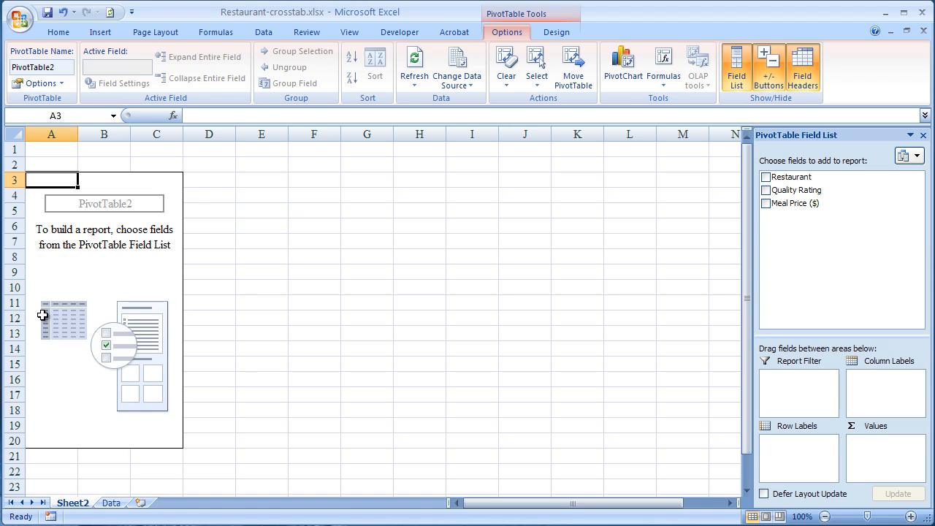
mouse_move(45, 340)
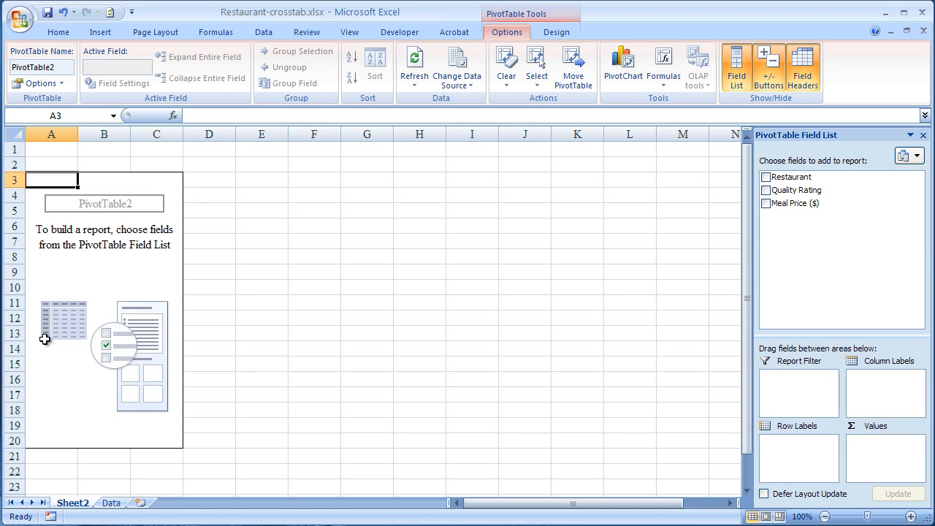
mouse_move(45, 314)
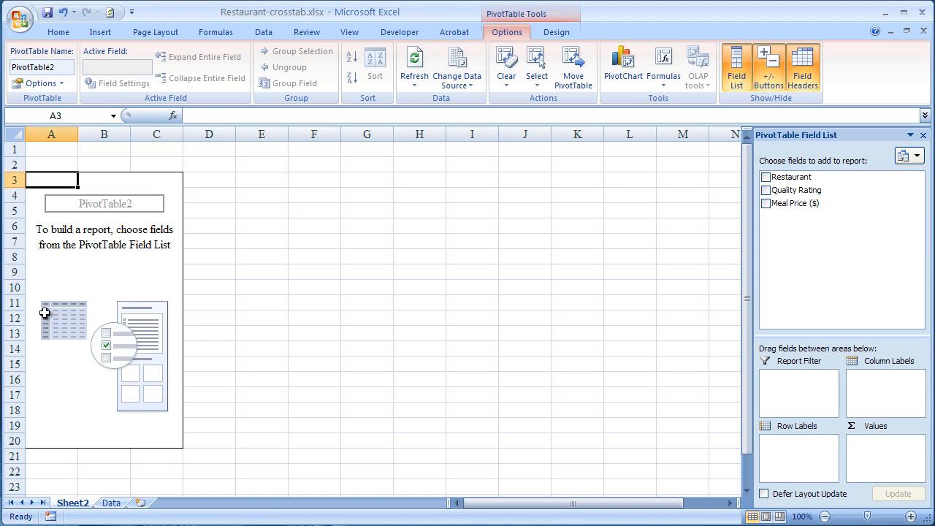
mouse_move(51, 317)
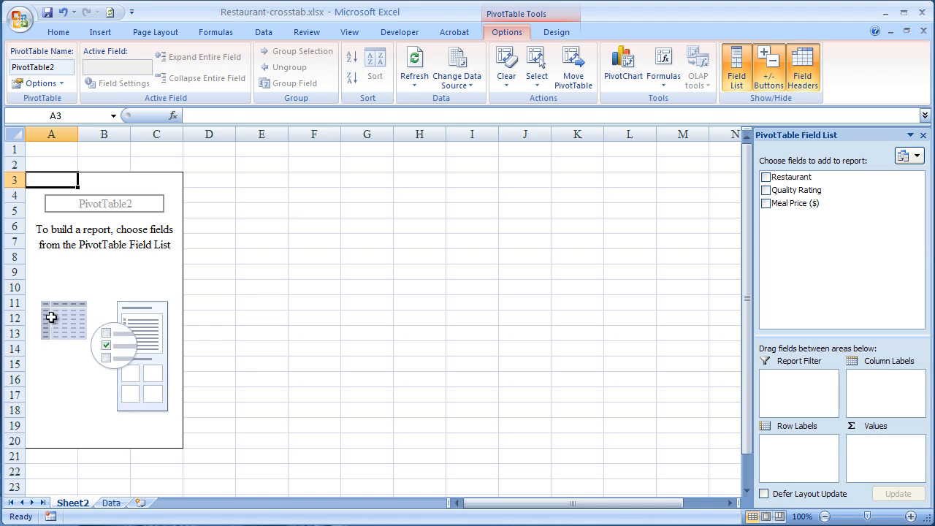
mouse_move(73, 303)
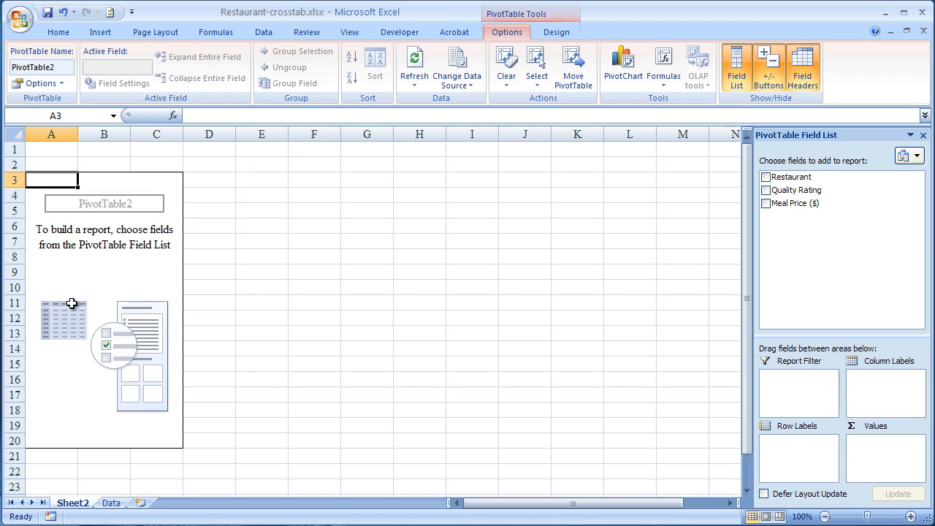
mouse_move(86, 304)
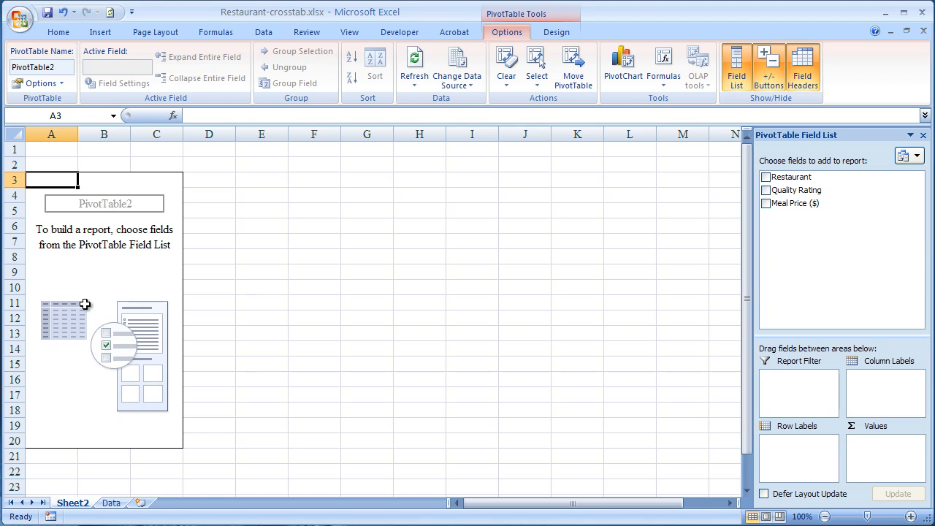
mouse_move(77, 328)
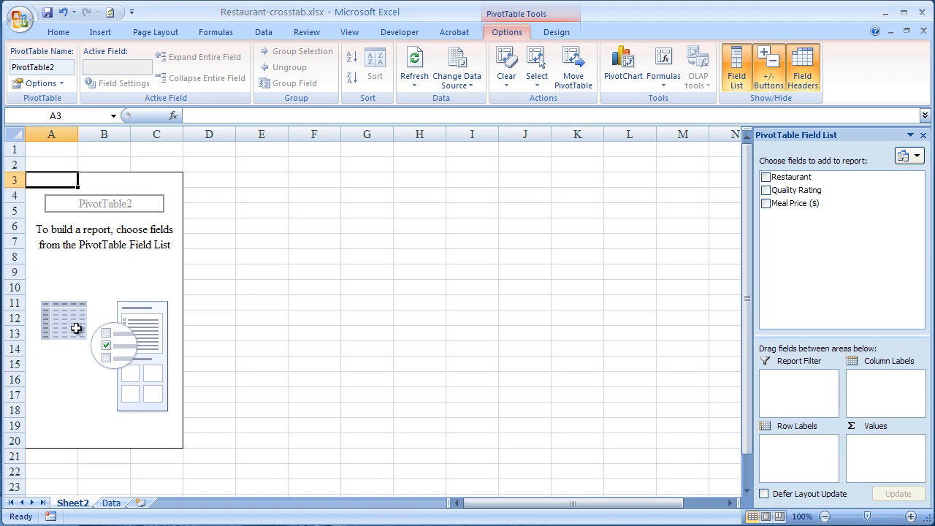
mouse_move(72, 324)
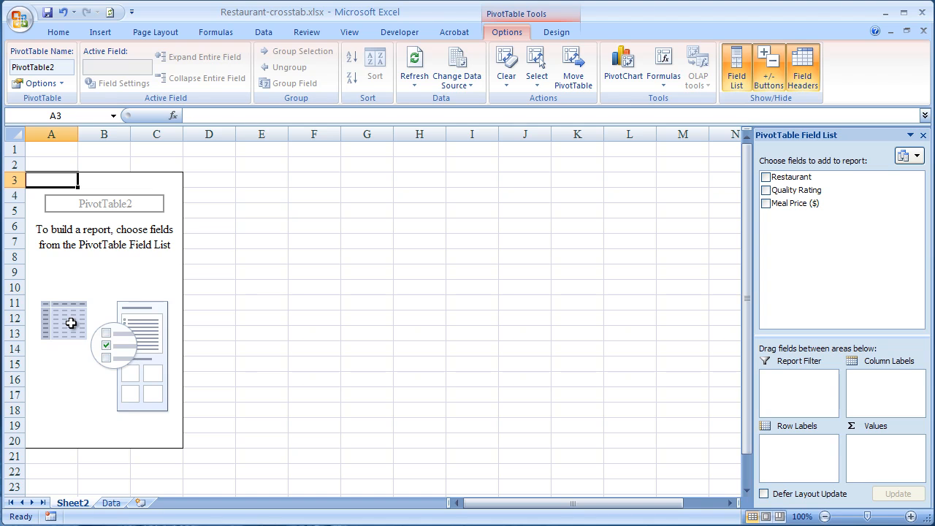
mouse_move(63, 319)
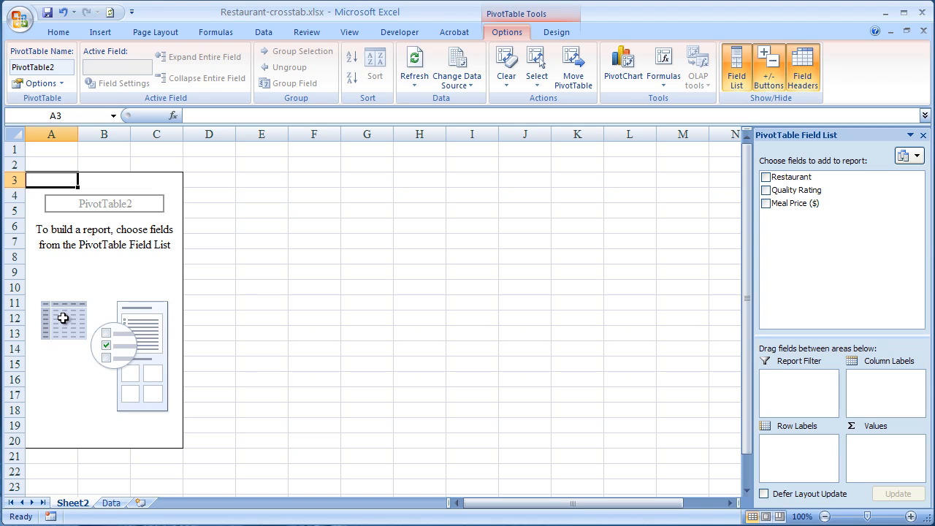
mouse_move(63, 318)
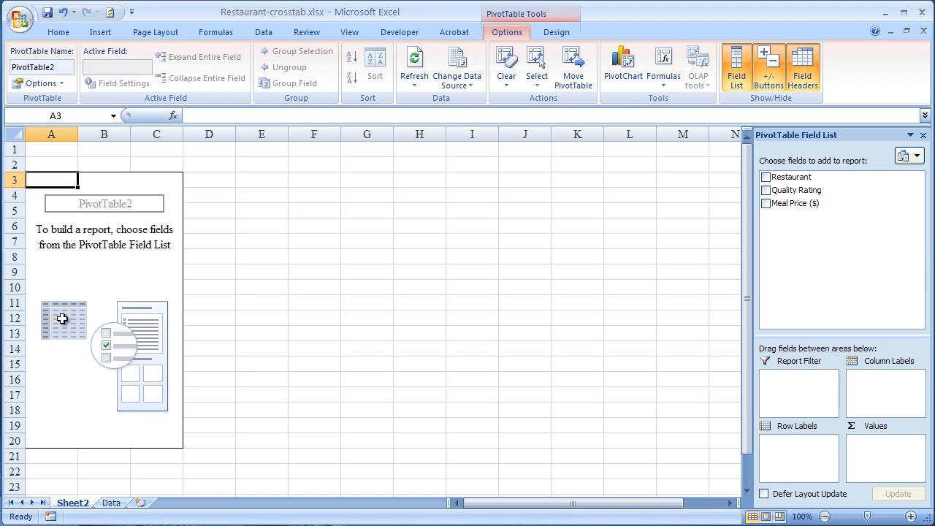
mouse_move(61, 346)
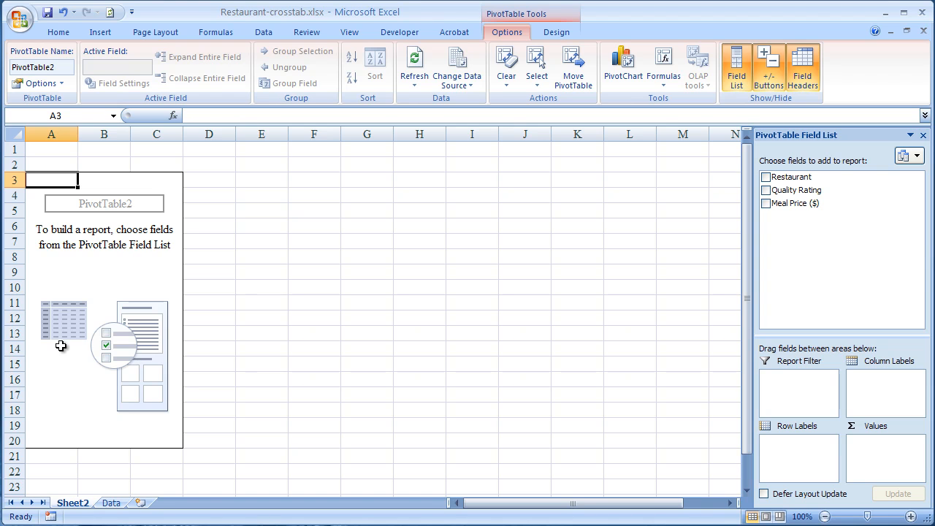
mouse_move(828, 483)
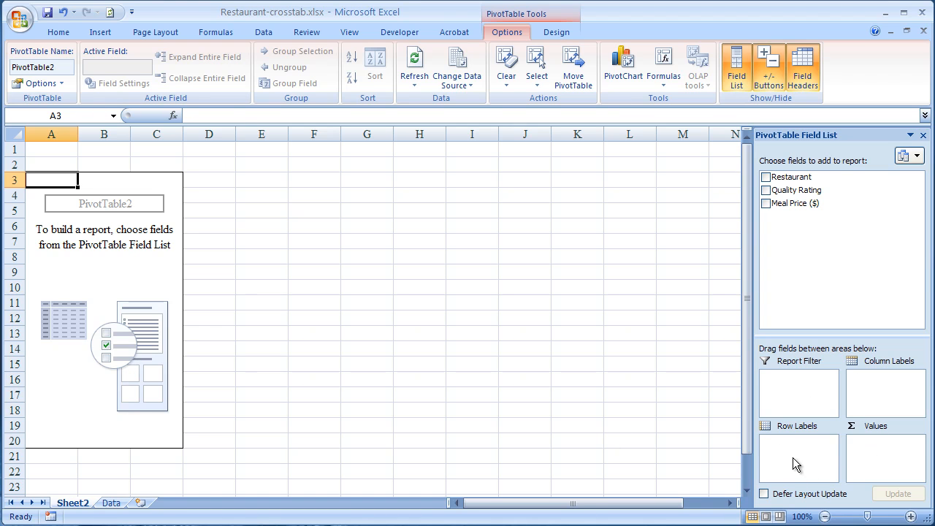
mouse_move(803, 462)
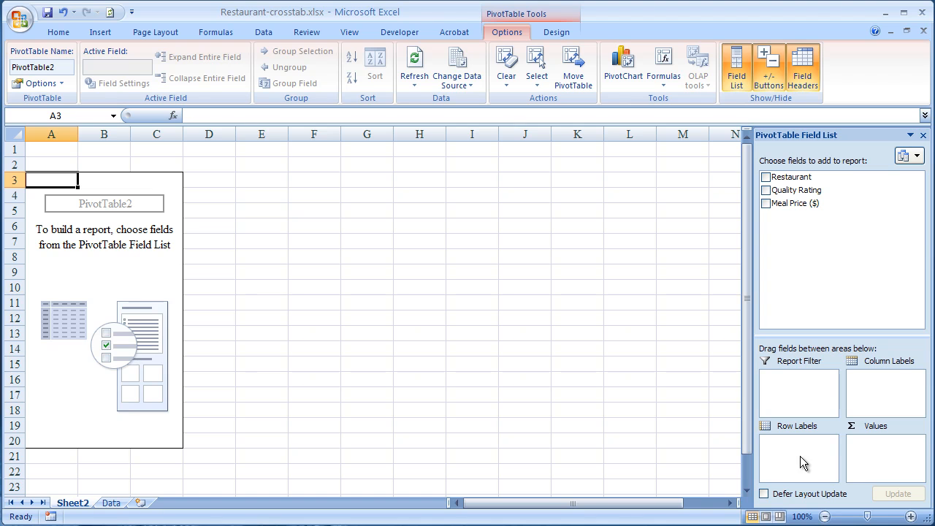
mouse_move(899, 393)
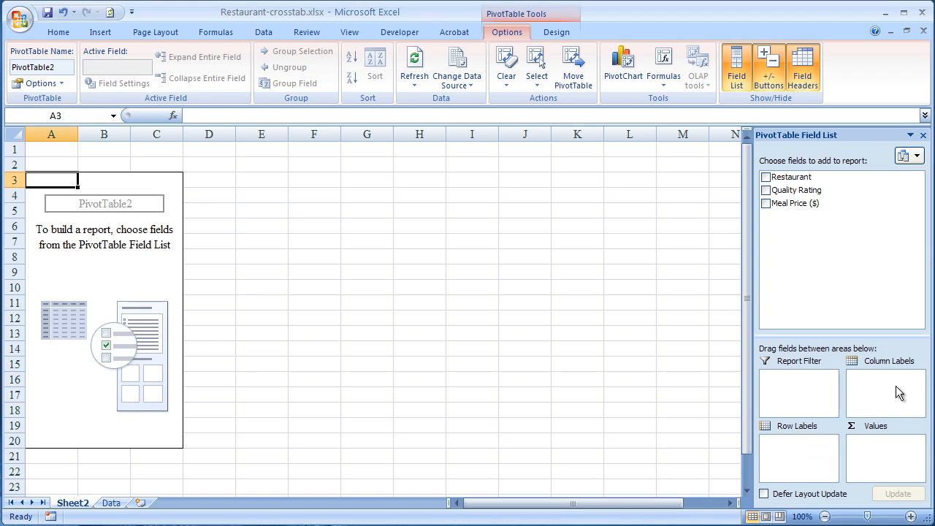
mouse_move(881, 468)
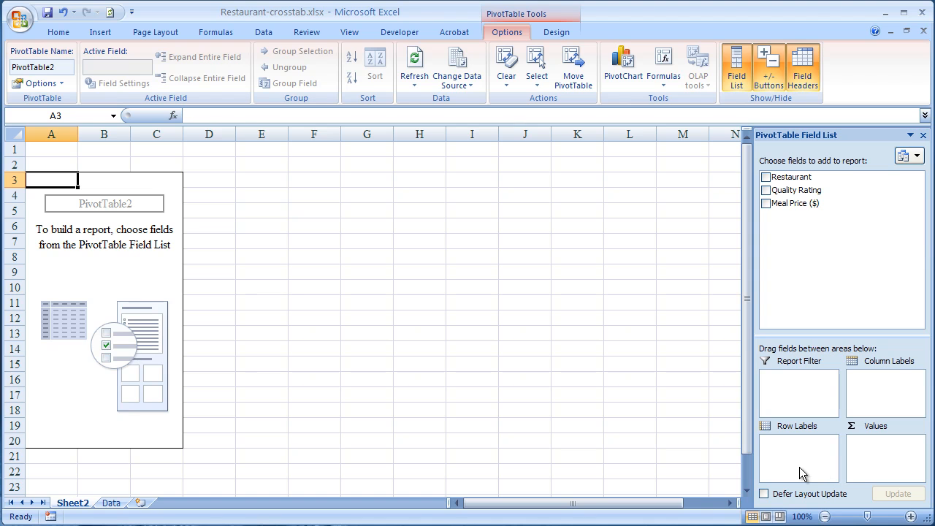
mouse_move(804, 189)
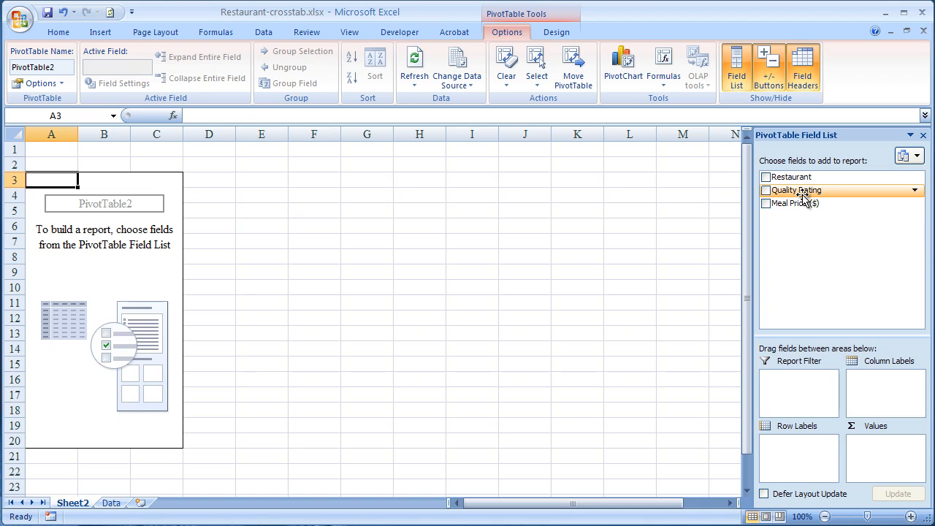
mouse_move(804, 197)
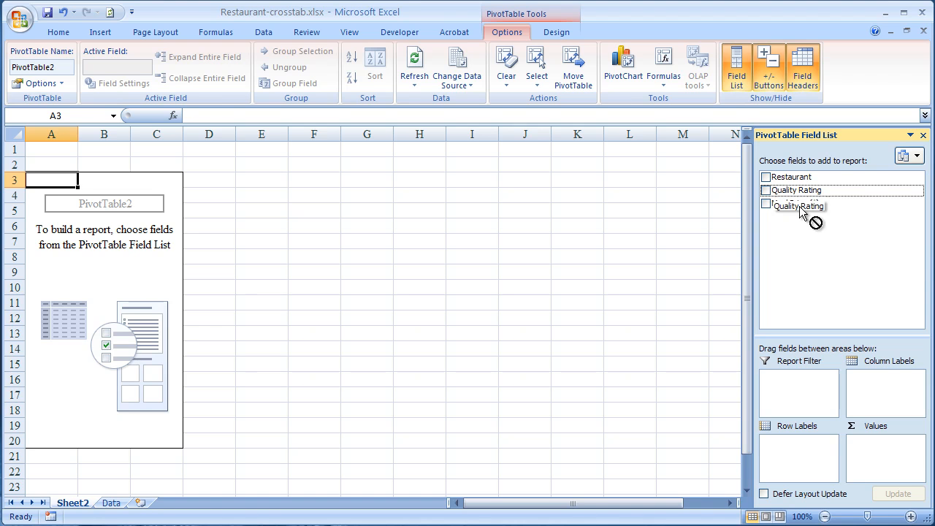
Add Quality Rating as the row field, listing Excellent, Good and Very Good.
drag(800, 205, 789, 451)
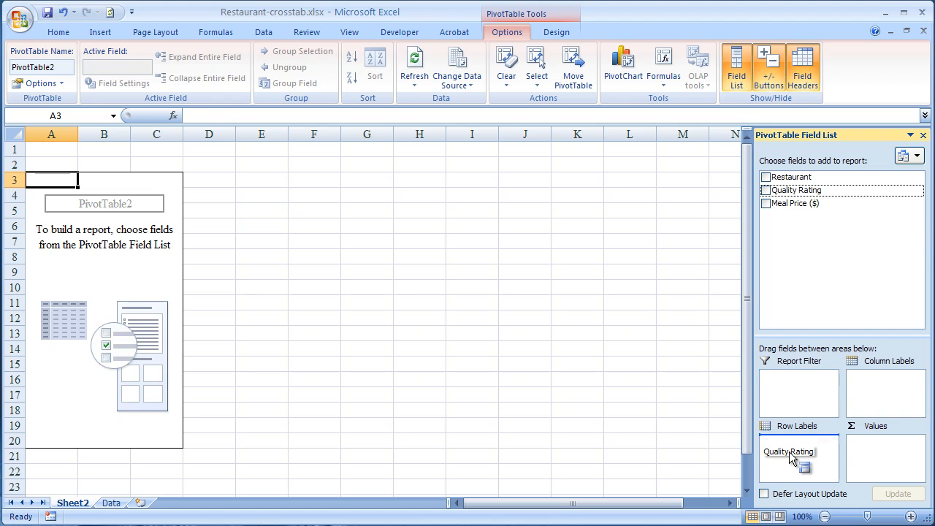
click(766, 190)
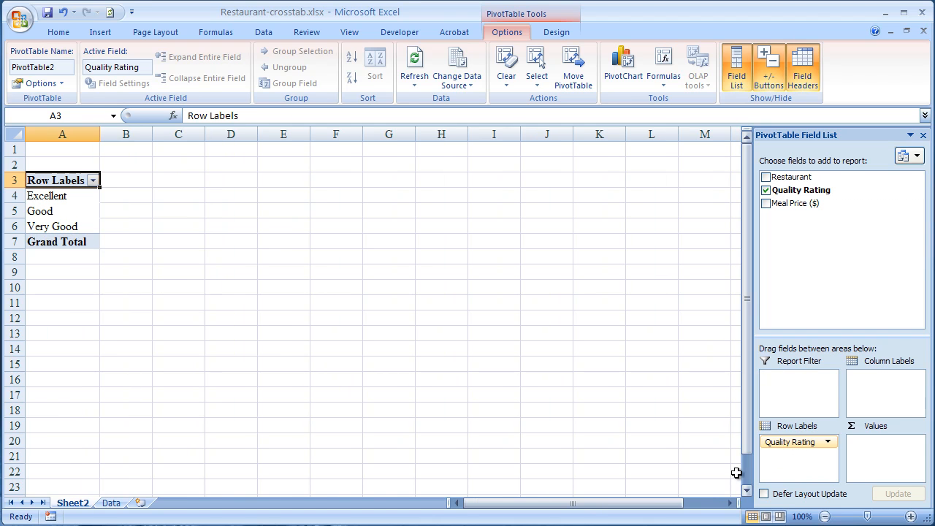
mouse_move(142, 252)
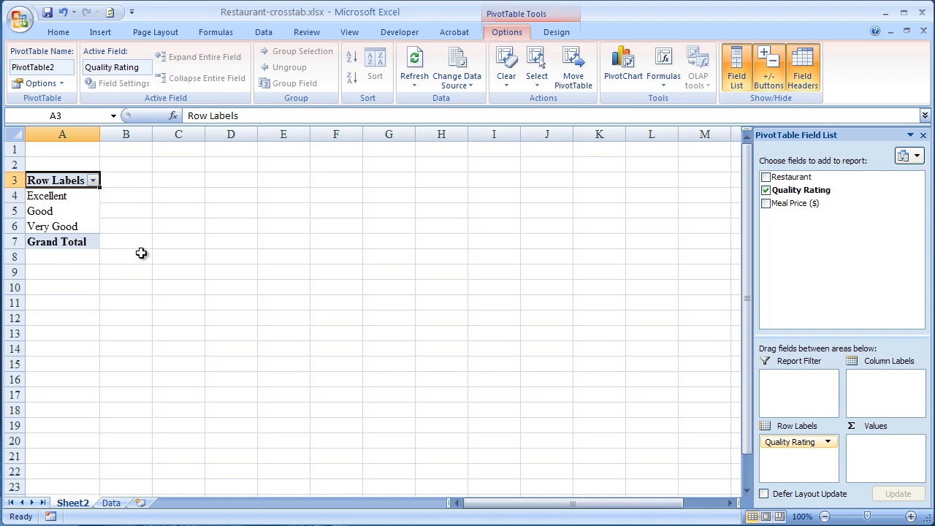
mouse_move(117, 193)
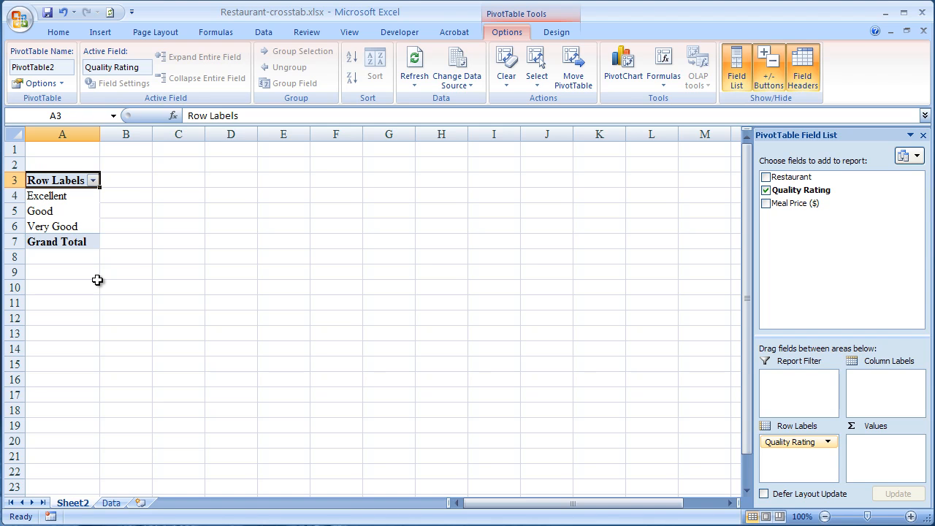
mouse_move(823, 479)
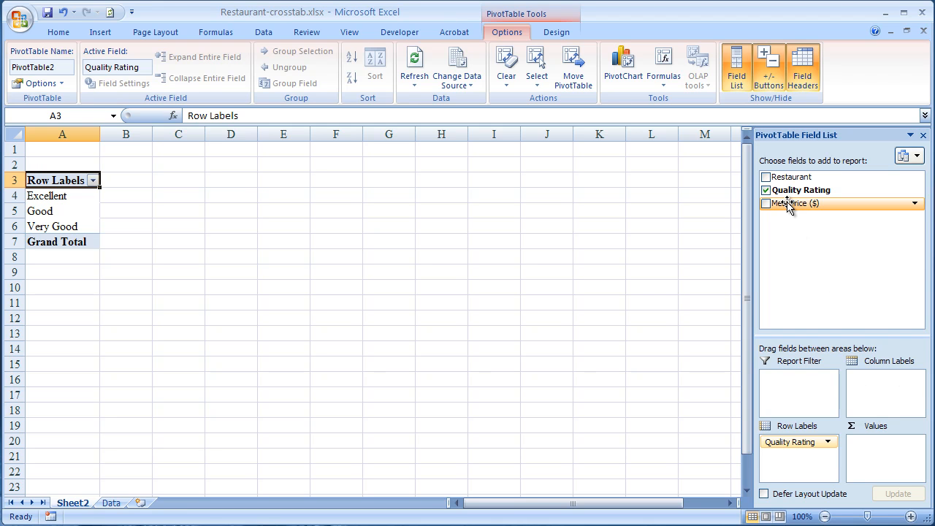
Add Meal Price ($) as the column field, showing prices 10 through 44.
drag(789, 203, 888, 383)
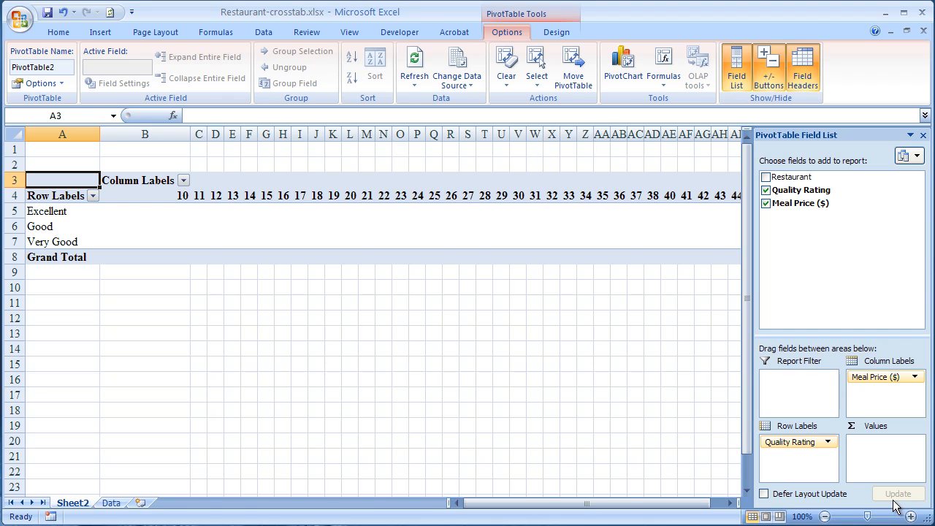
mouse_move(890, 501)
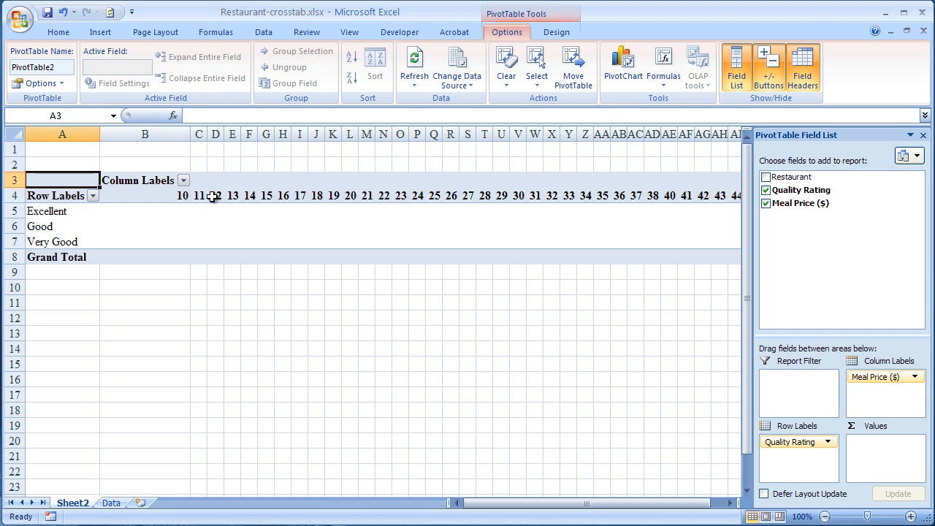
mouse_move(295, 196)
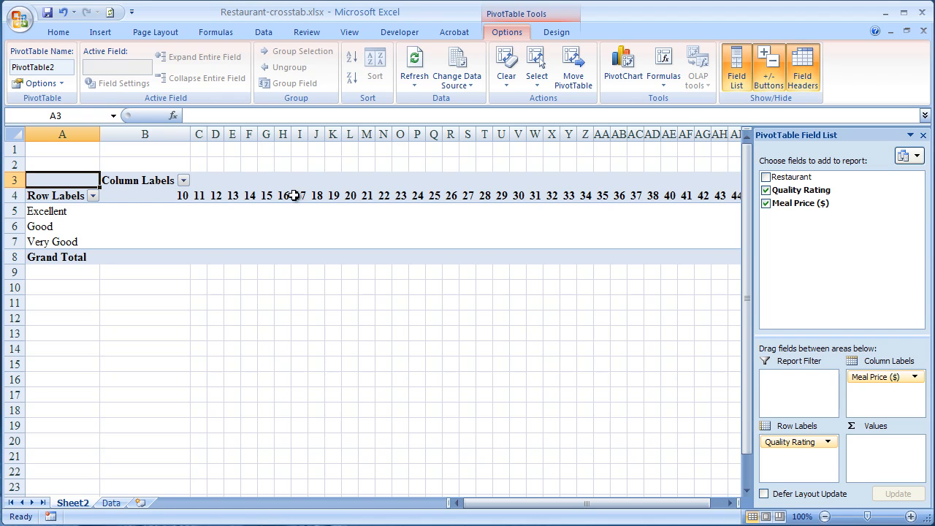
mouse_move(518, 195)
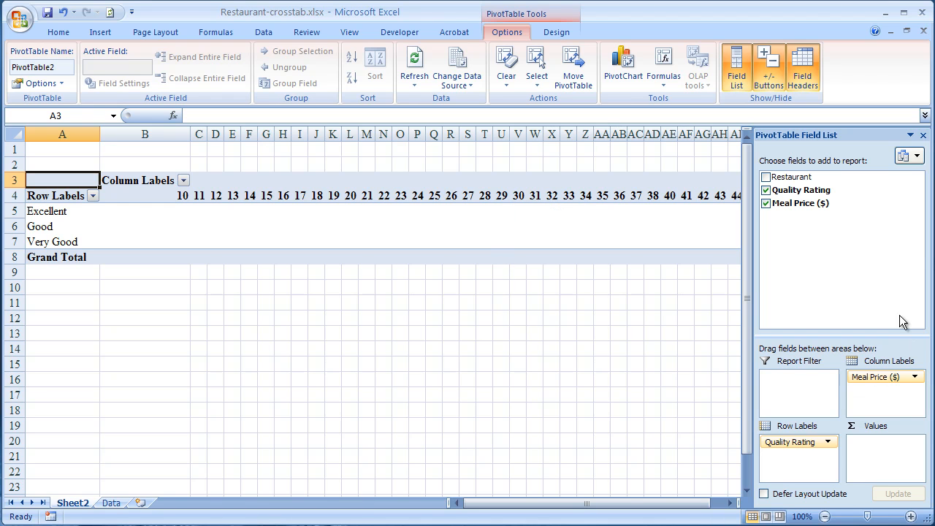
mouse_move(885, 466)
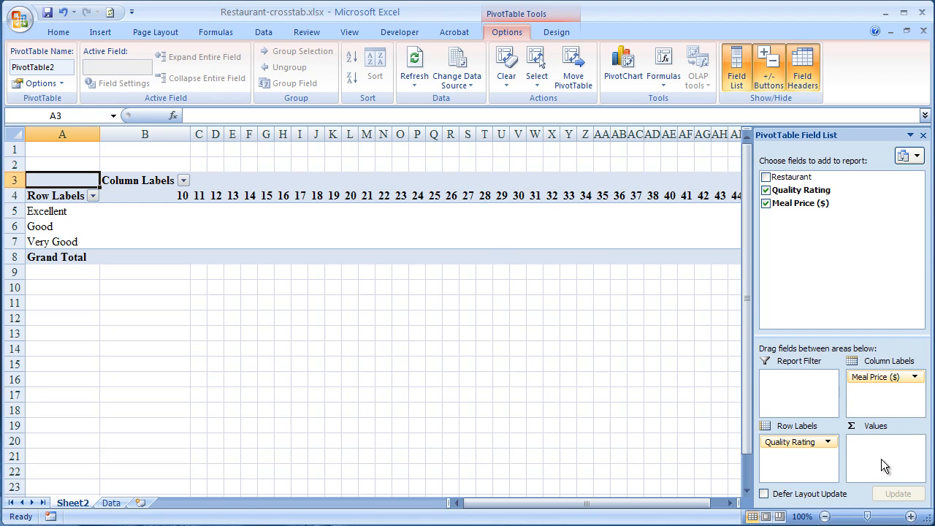
mouse_move(881, 463)
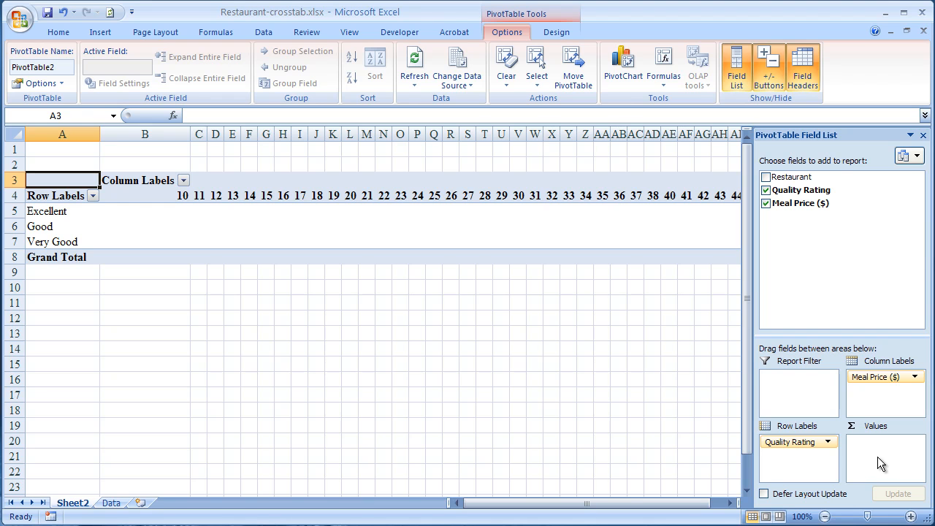
mouse_move(813, 233)
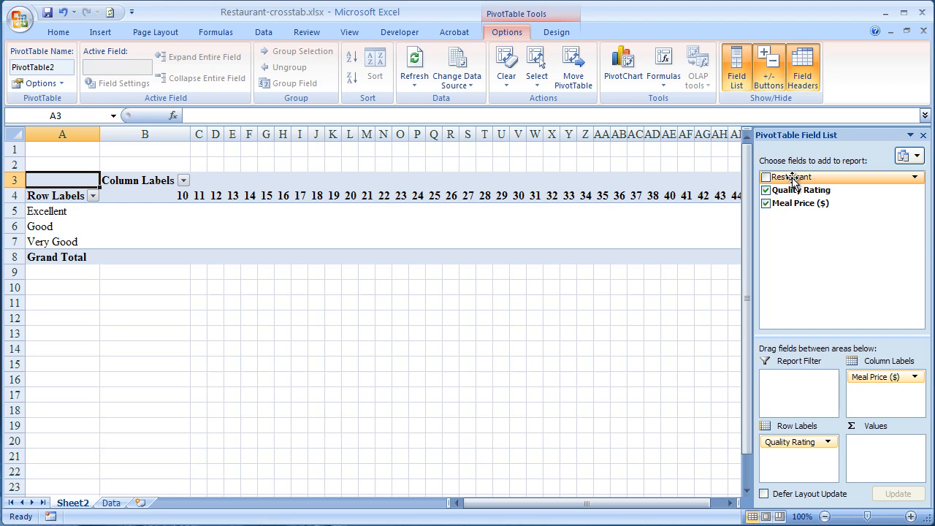
Add Restaurant to the Values area as Sum of Restaurant.
drag(793, 177, 807, 247)
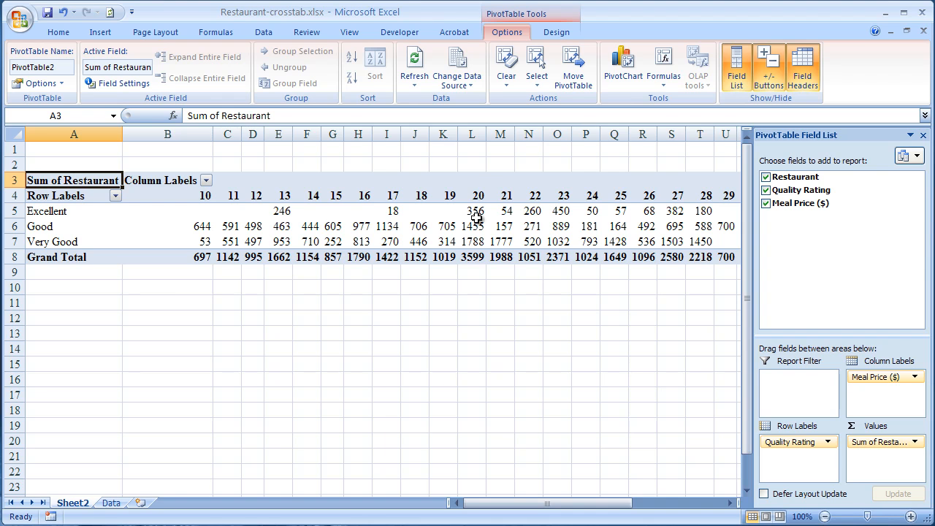
mouse_move(478, 236)
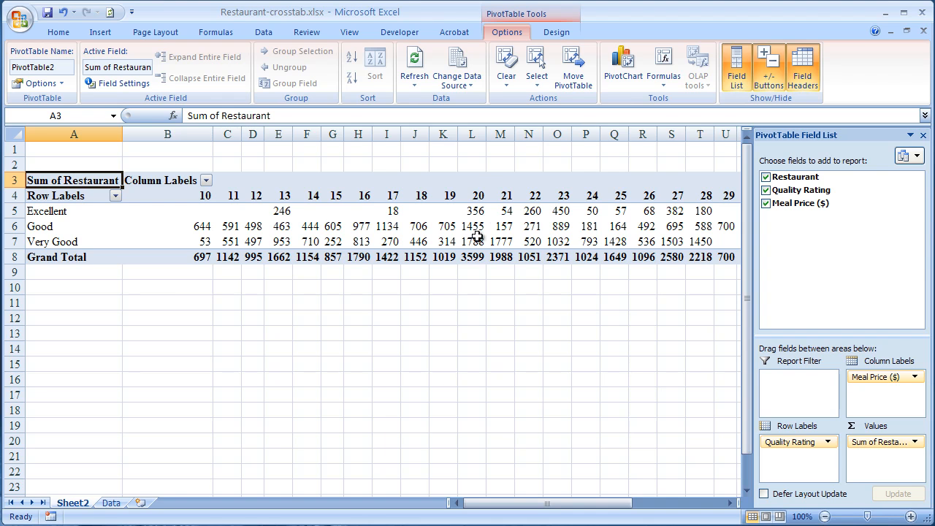
mouse_move(860, 429)
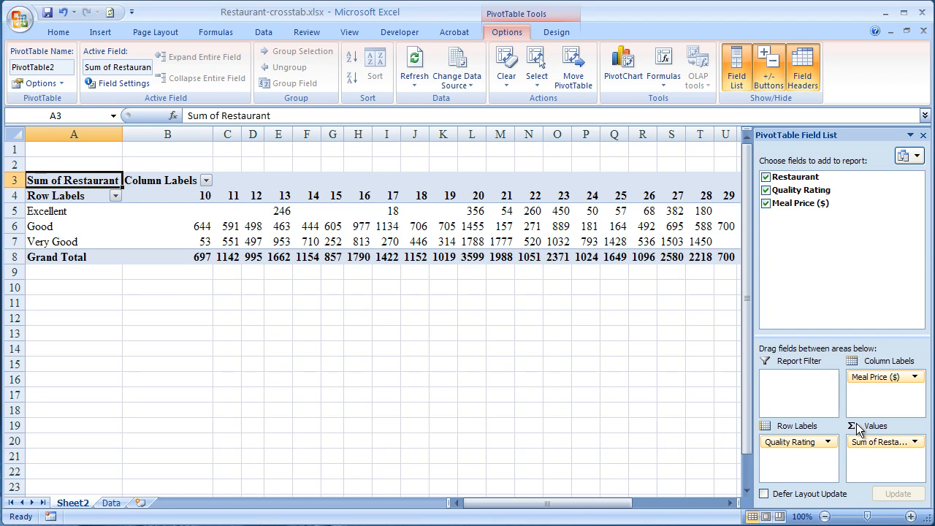
mouse_move(865, 434)
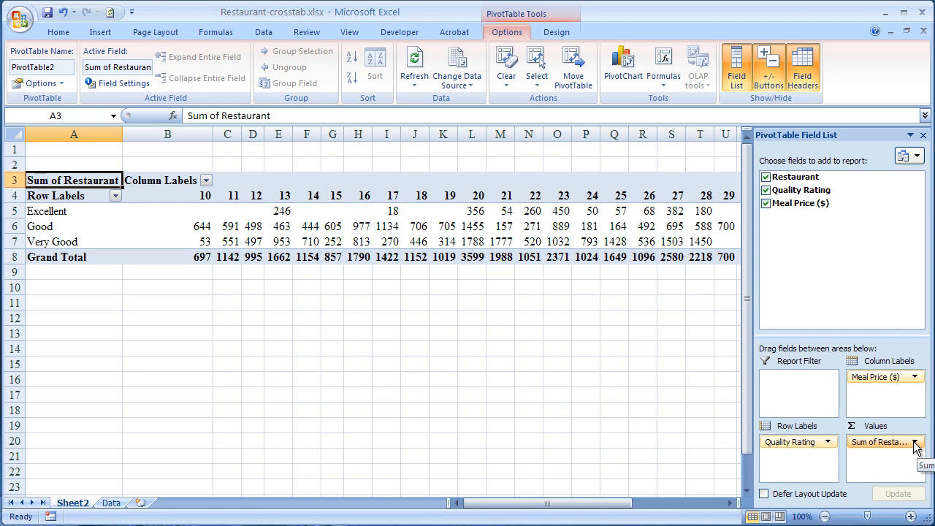
Change the Restaurant value summary from Sum to Count.
click(913, 441)
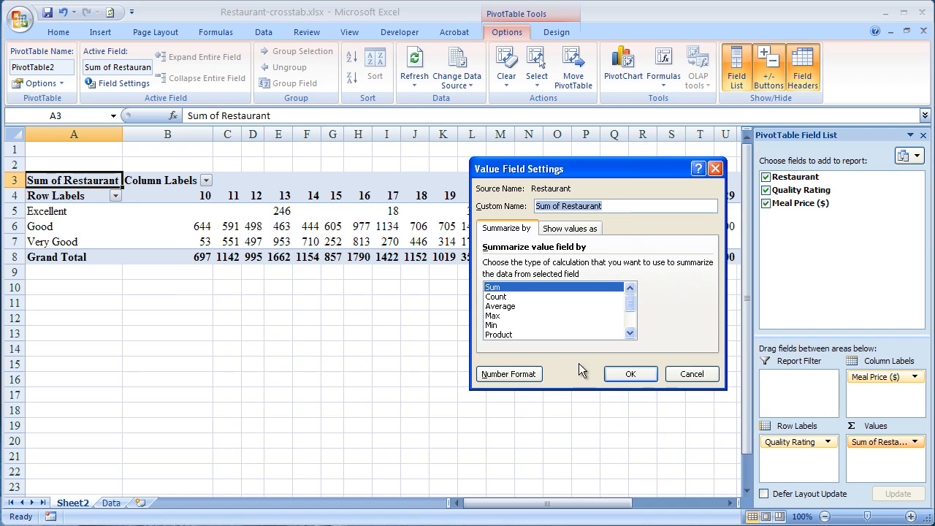
click(496, 296)
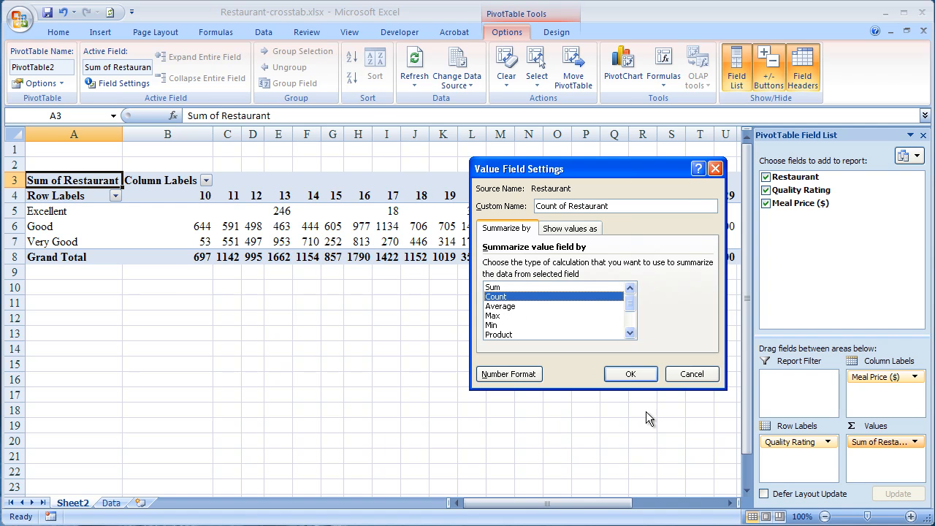
click(630, 373)
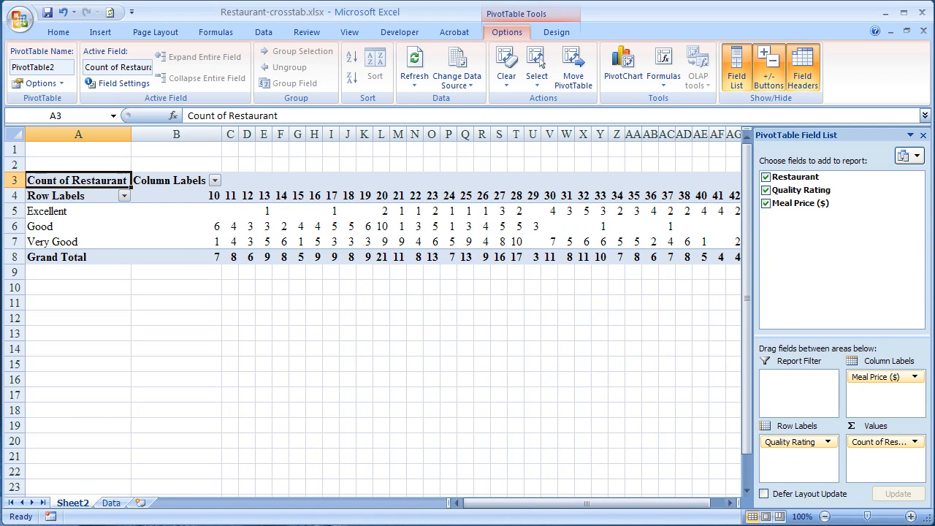
mouse_move(500, 439)
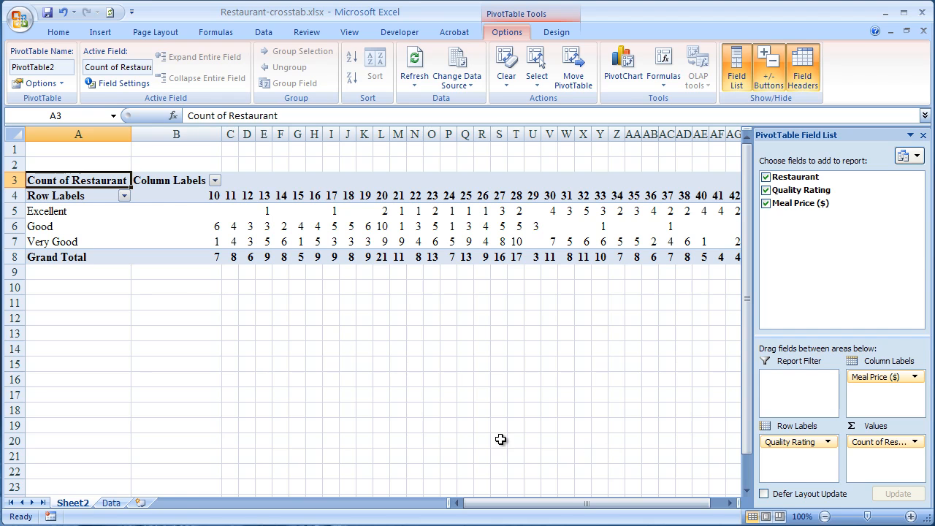
click(330, 226)
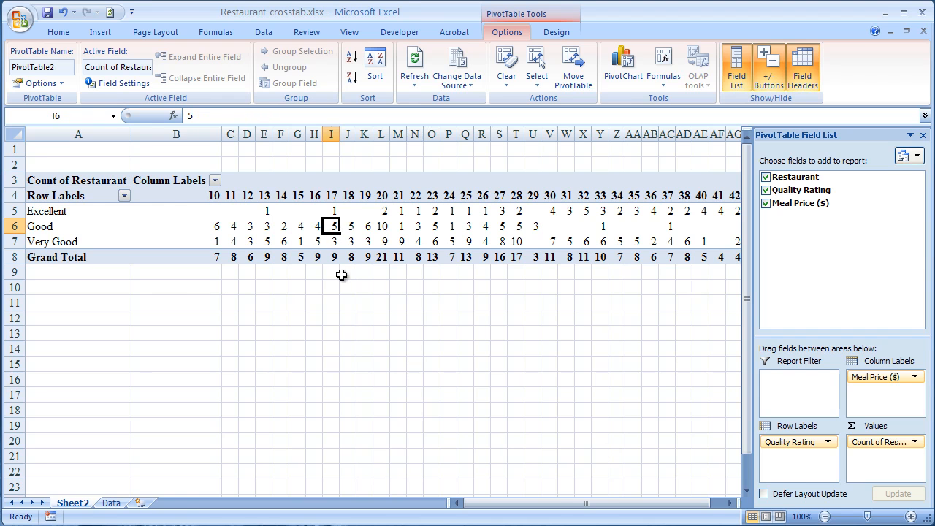
mouse_move(351, 354)
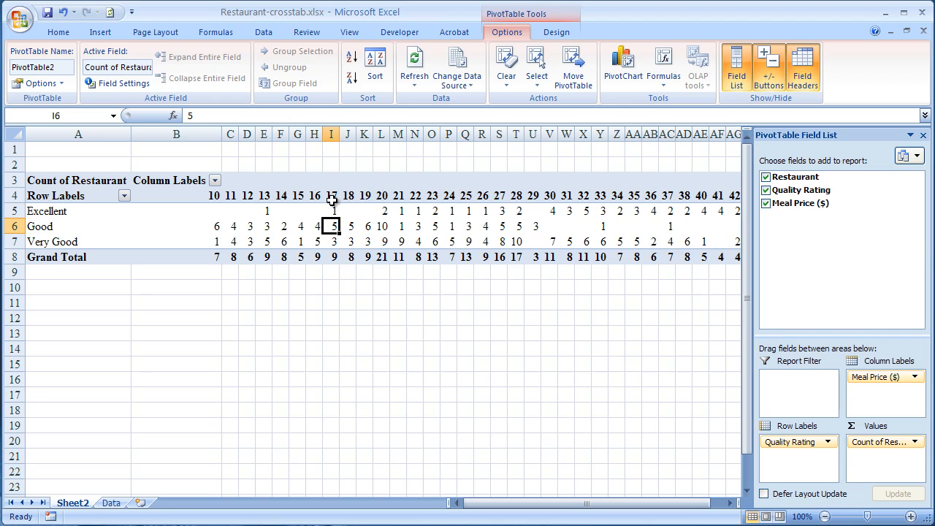
mouse_move(327, 349)
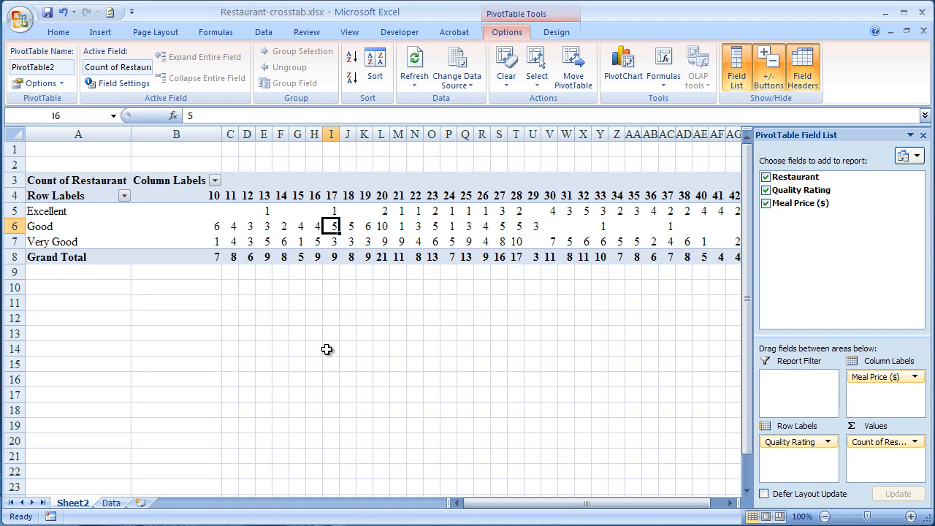
mouse_move(589, 209)
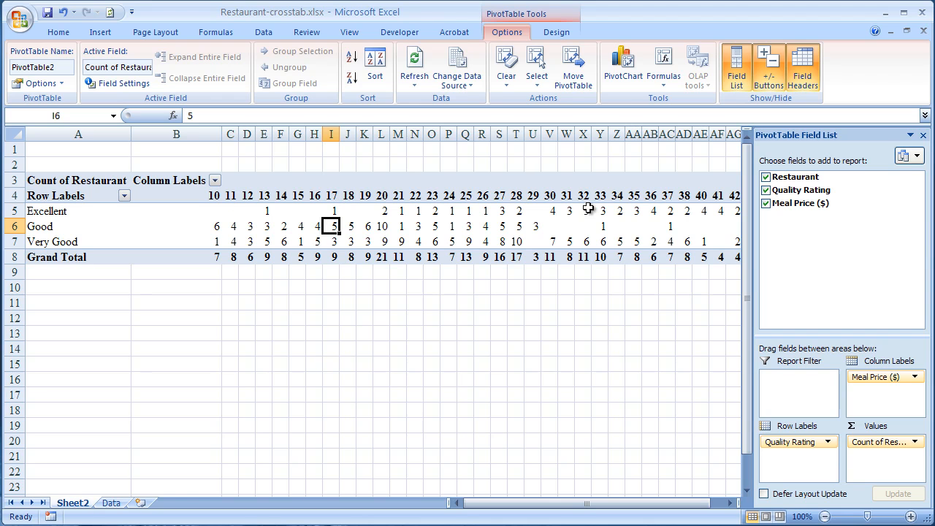
mouse_move(601, 211)
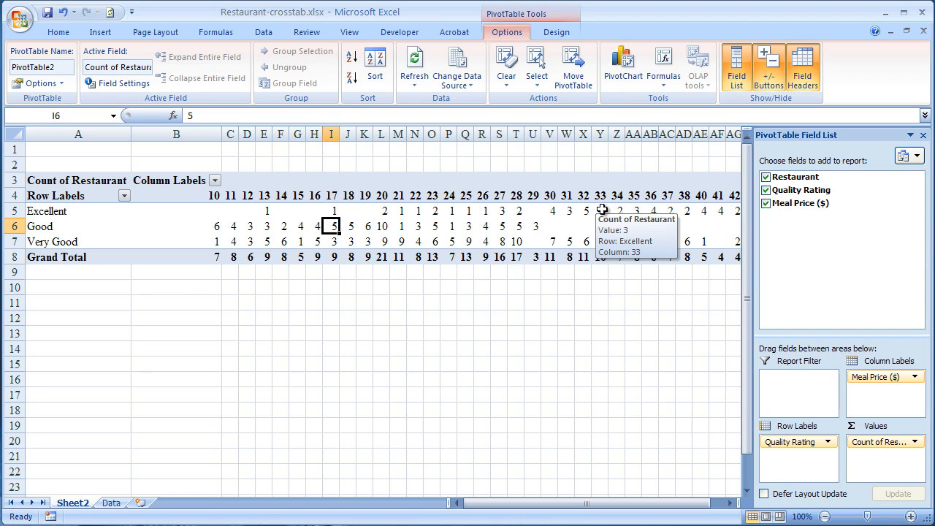
mouse_move(280, 274)
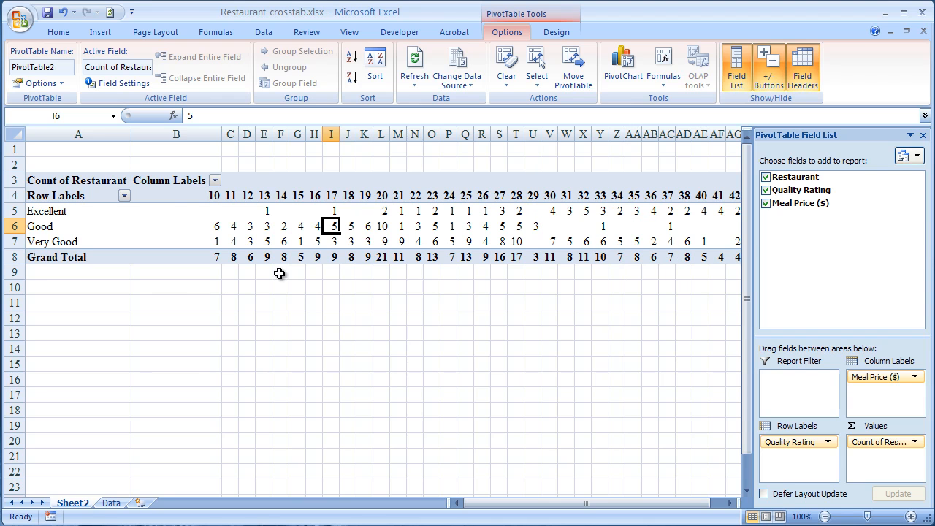
click(176, 195)
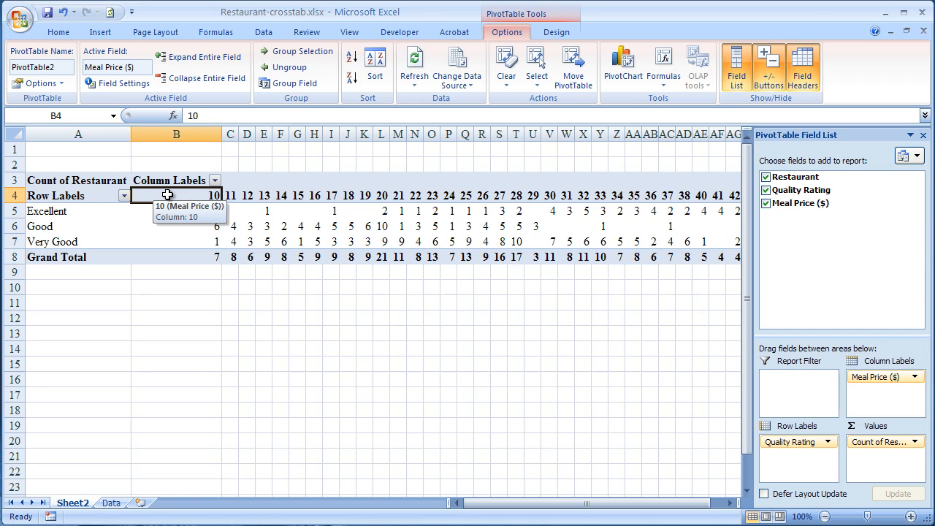
Group Meal Price from 10 to 50 in $10 intervals.
right_click(175, 195)
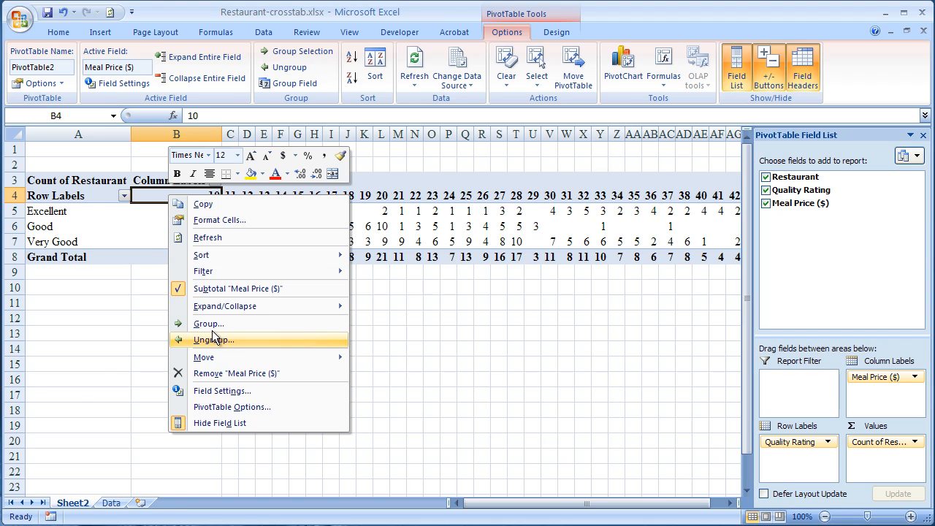
click(208, 324)
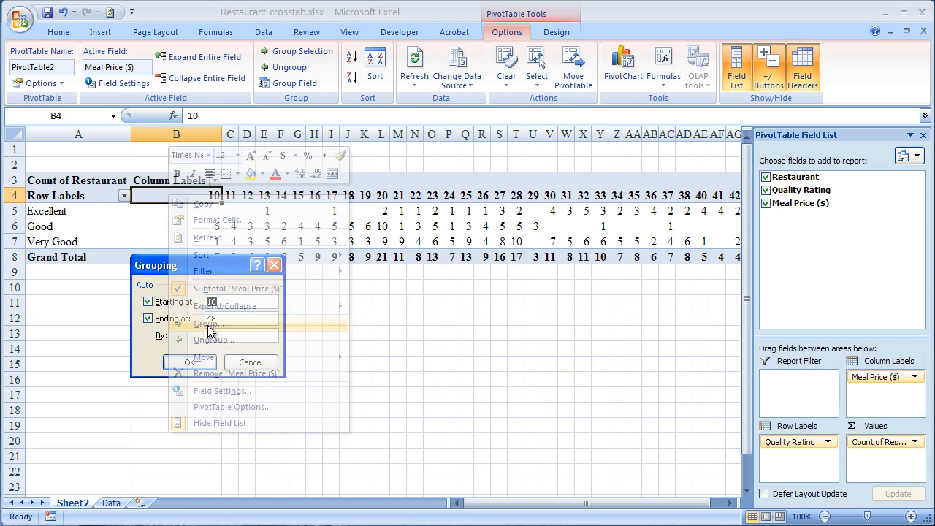
click(210, 324)
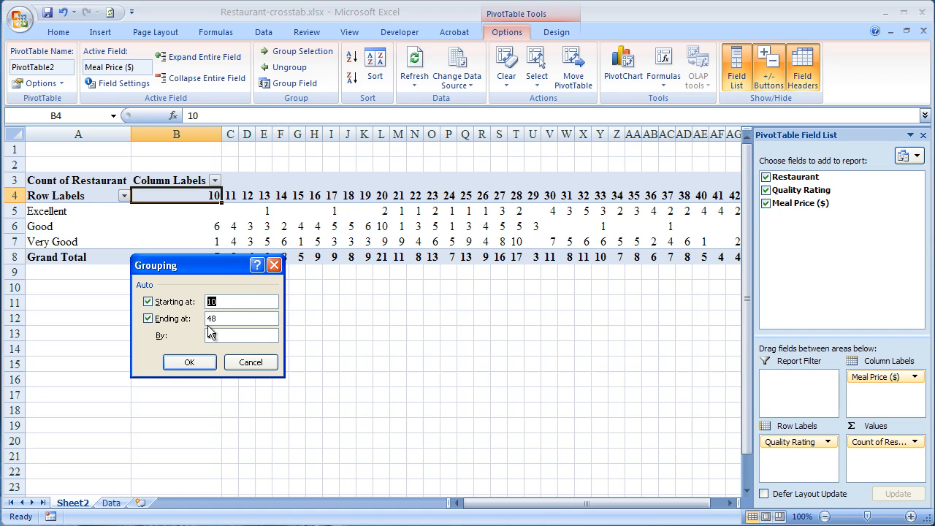
text(10)
click(241, 318)
text(5)
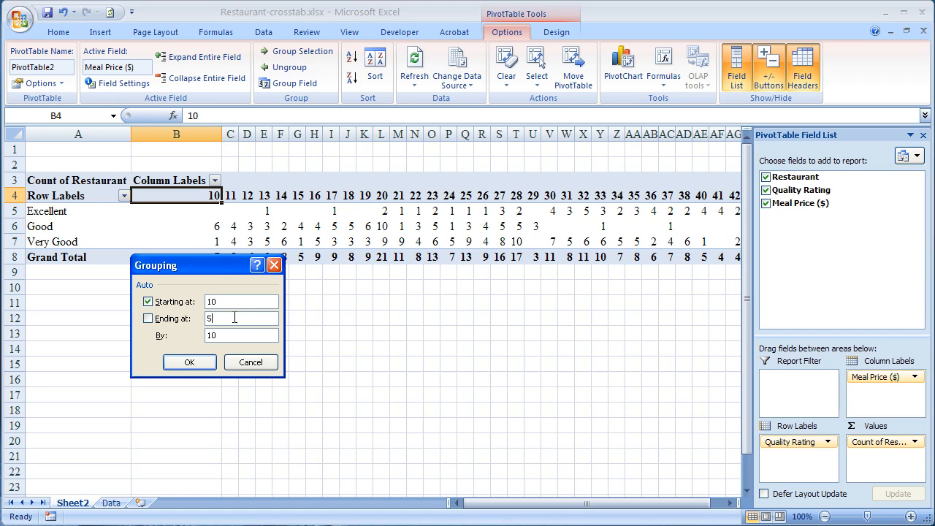
text(0)
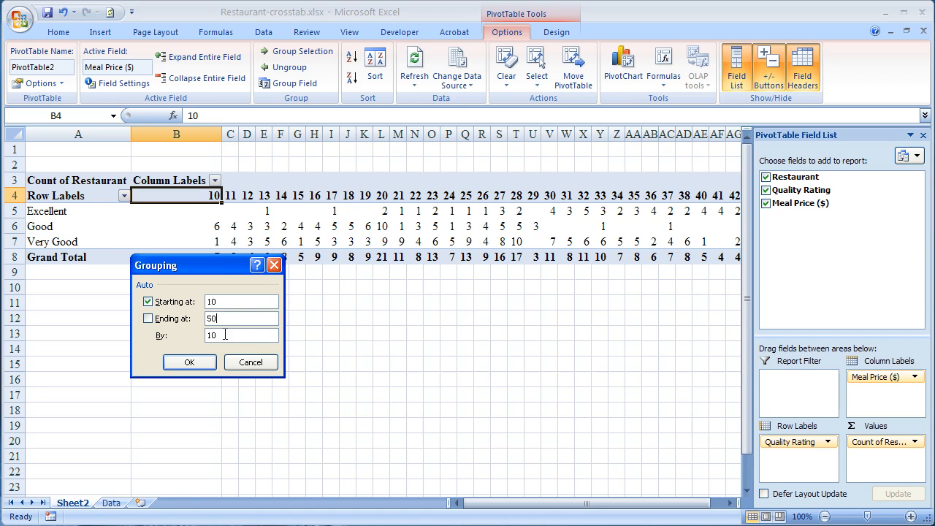
mouse_move(228, 348)
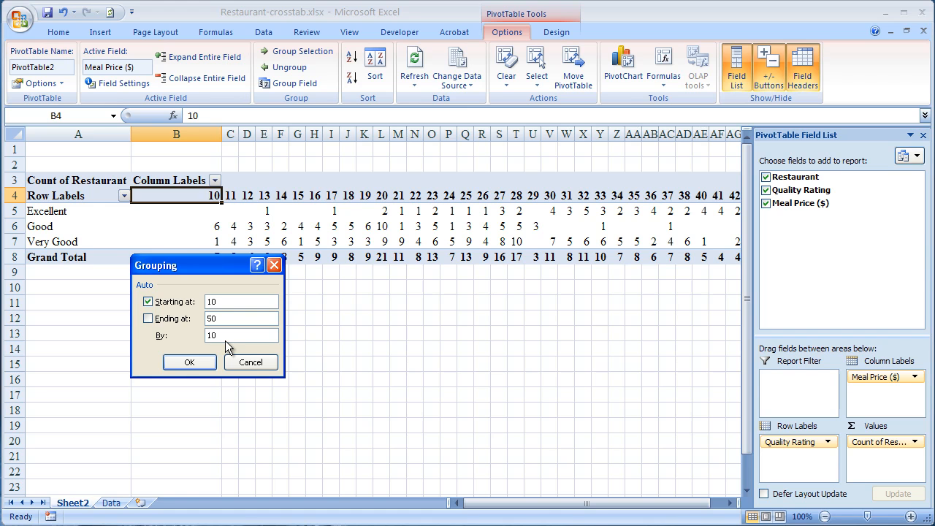
click(189, 362)
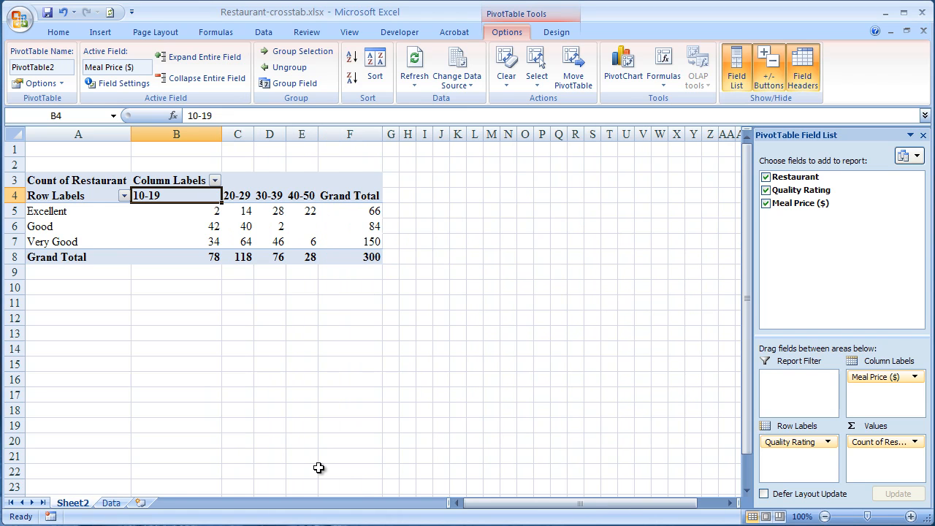
mouse_move(301, 401)
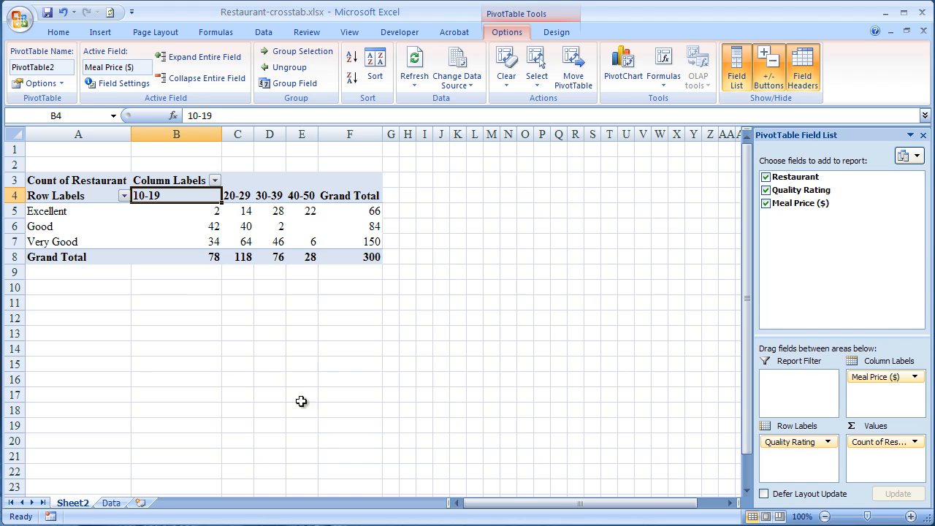
Right-align the 10-19 price band heading in cell B4.
click(237, 364)
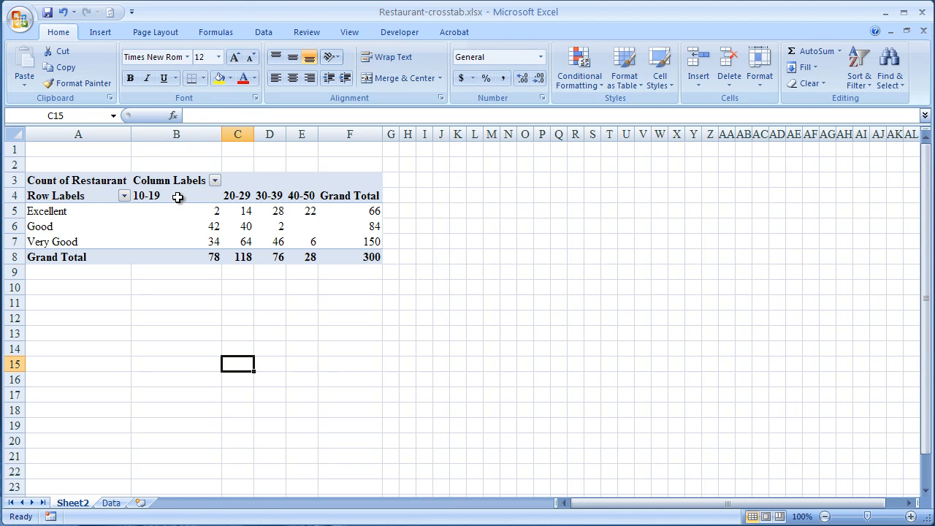
click(176, 195)
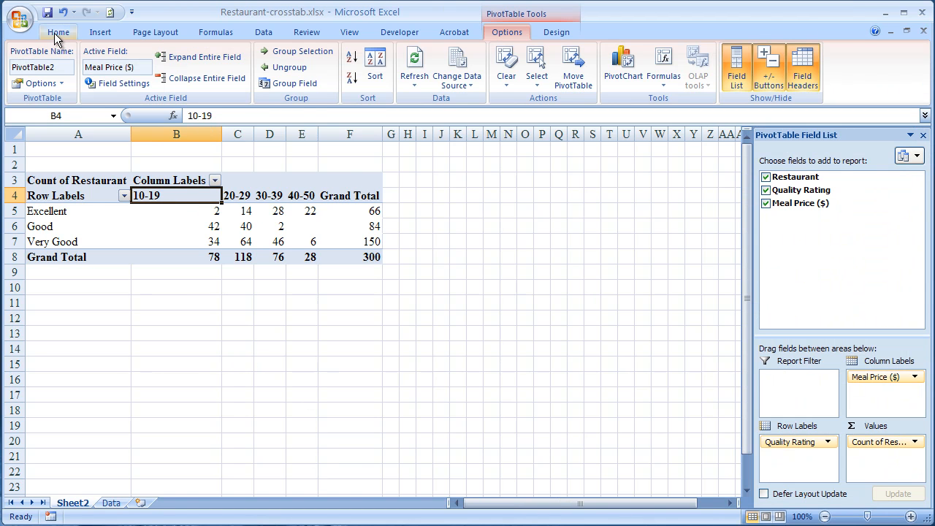
click(58, 31)
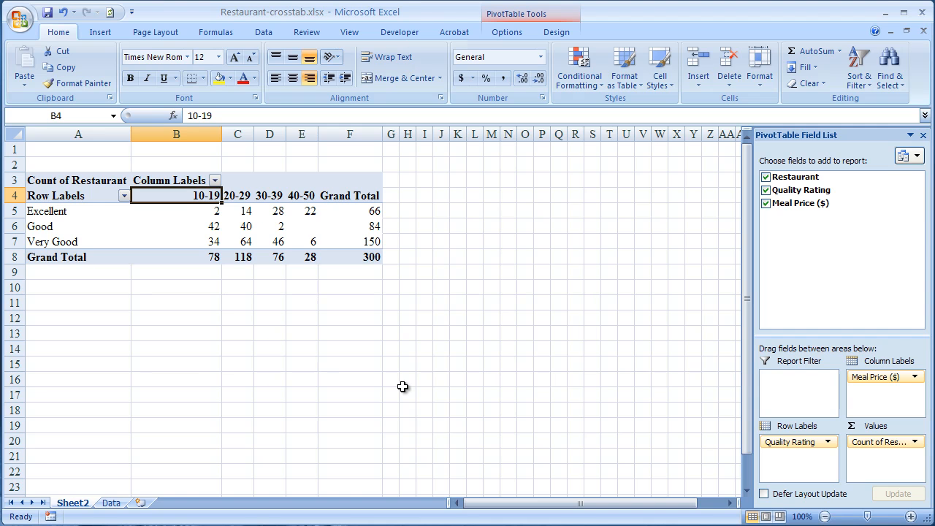
mouse_move(364, 392)
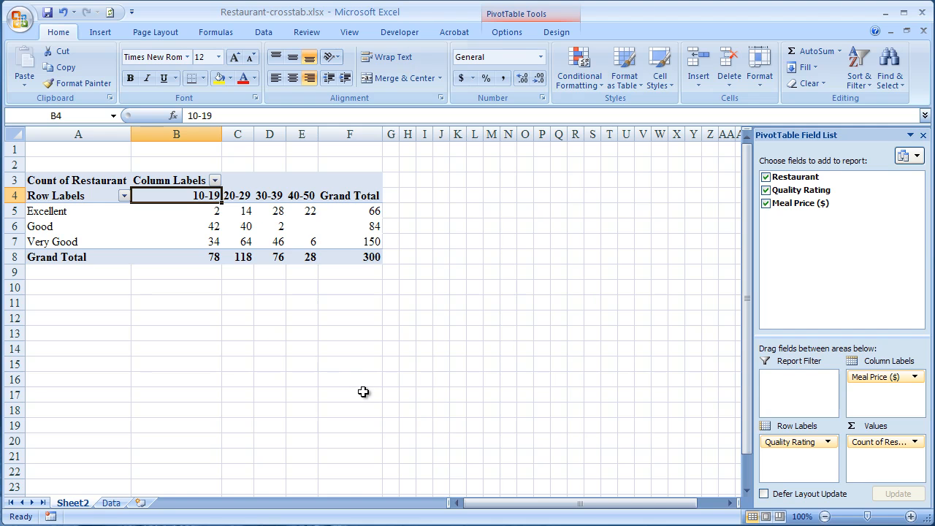
mouse_move(272, 226)
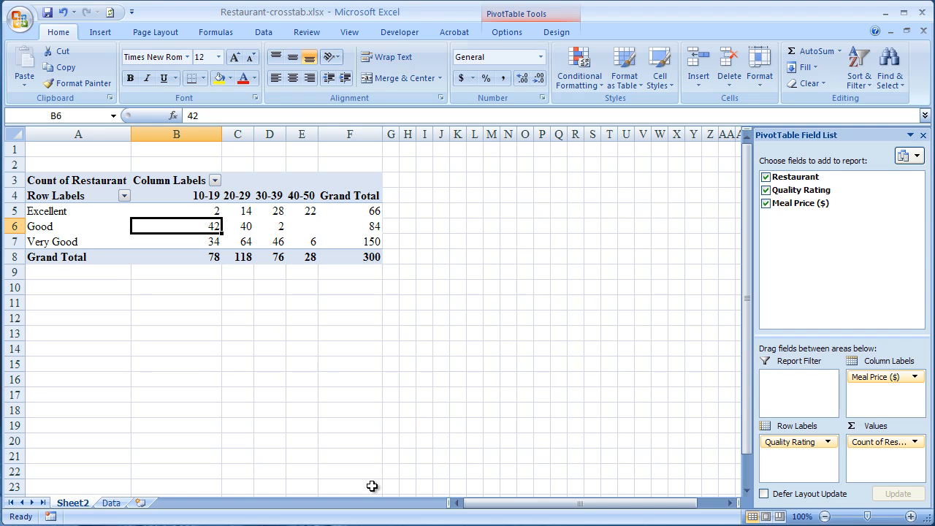
mouse_move(40, 229)
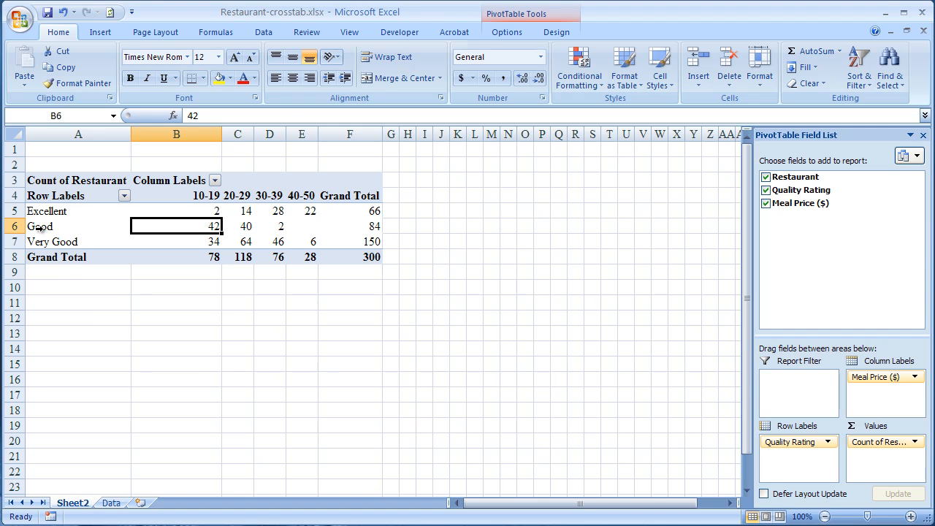
click(14, 226)
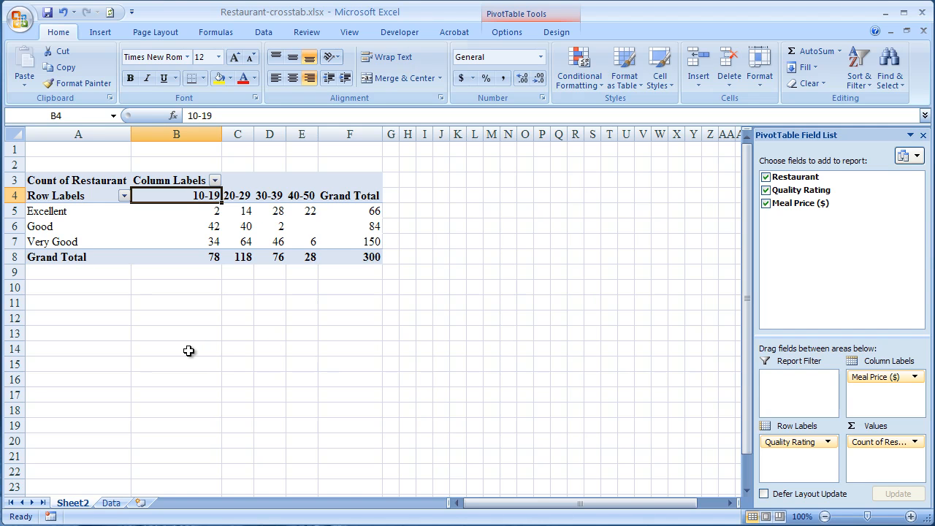
click(270, 226)
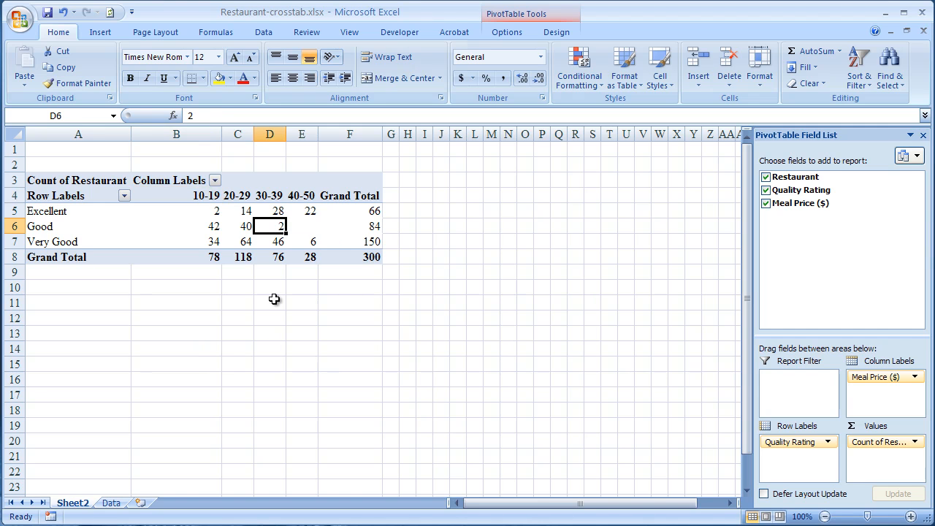
mouse_move(62, 220)
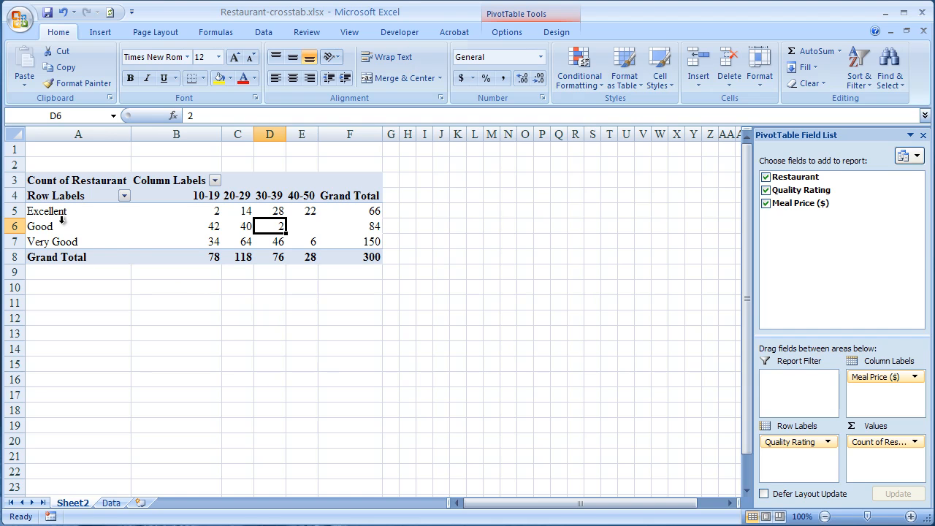
mouse_move(267, 245)
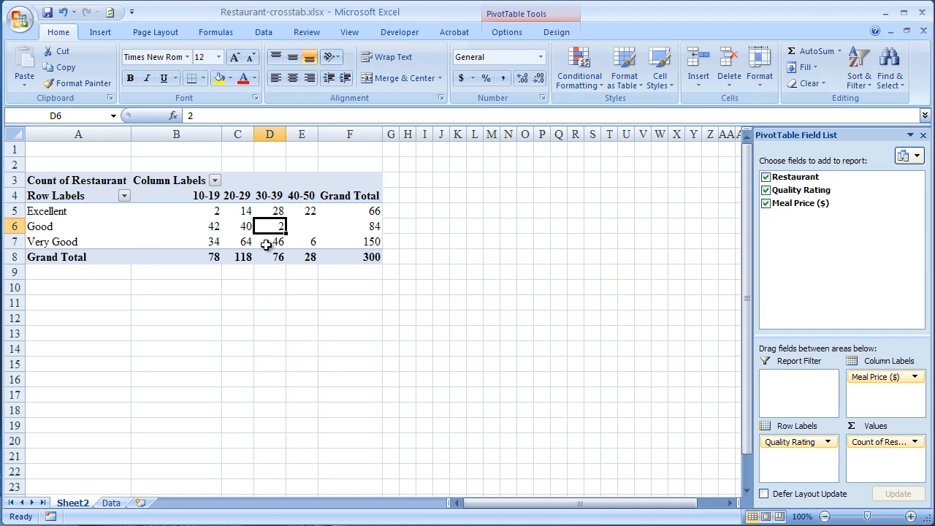
mouse_move(258, 289)
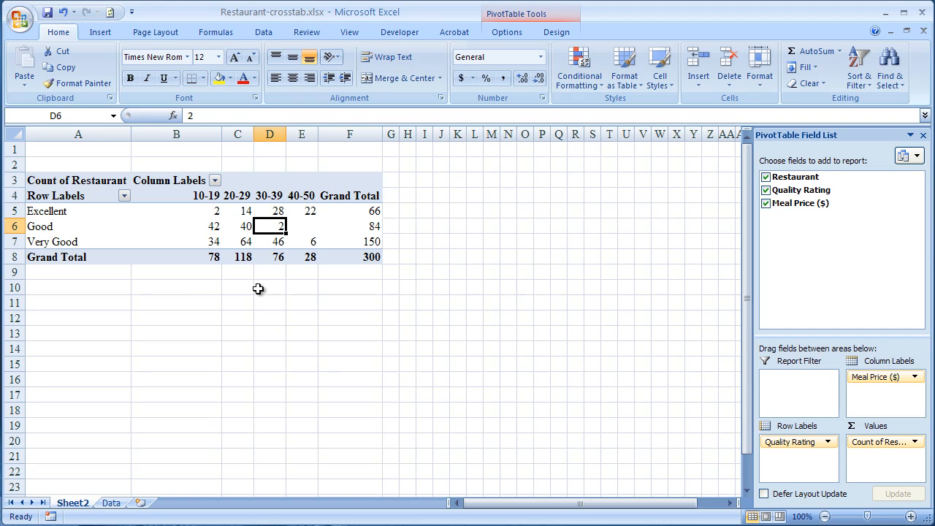
mouse_move(205, 205)
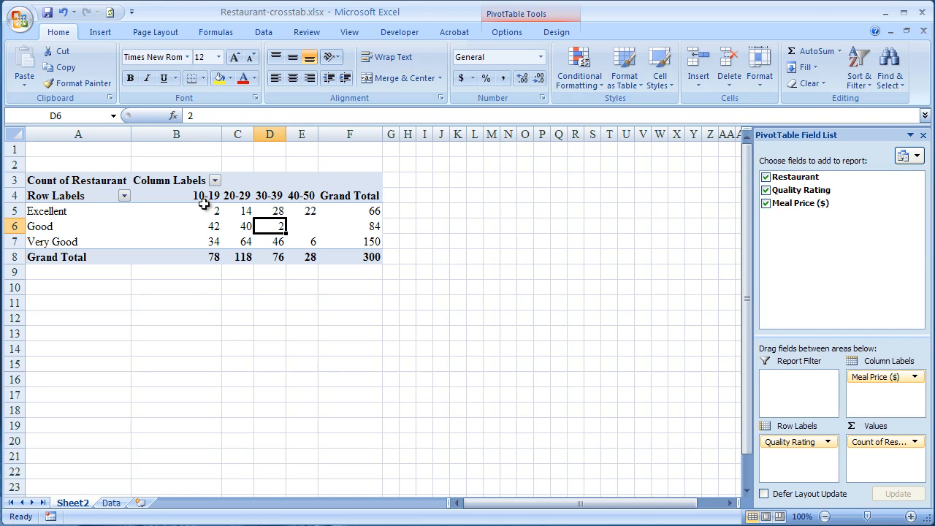
mouse_move(205, 195)
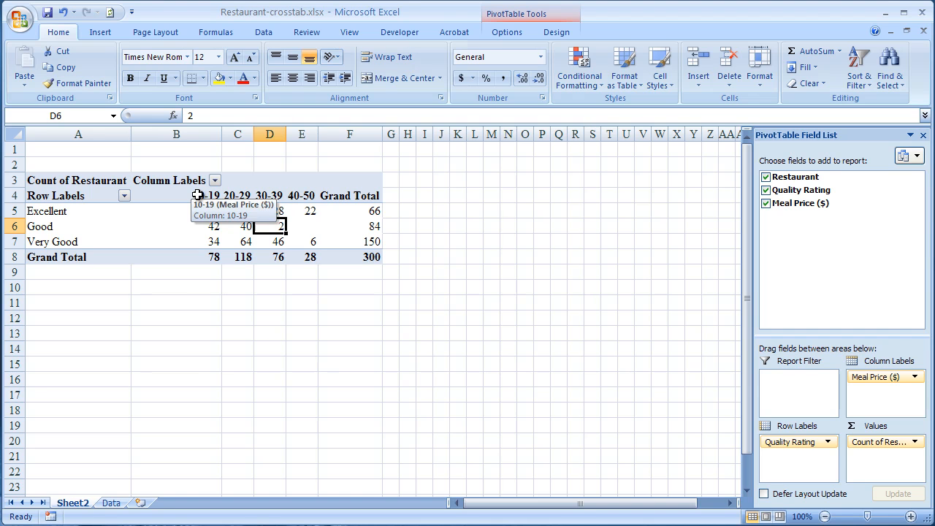
mouse_move(259, 199)
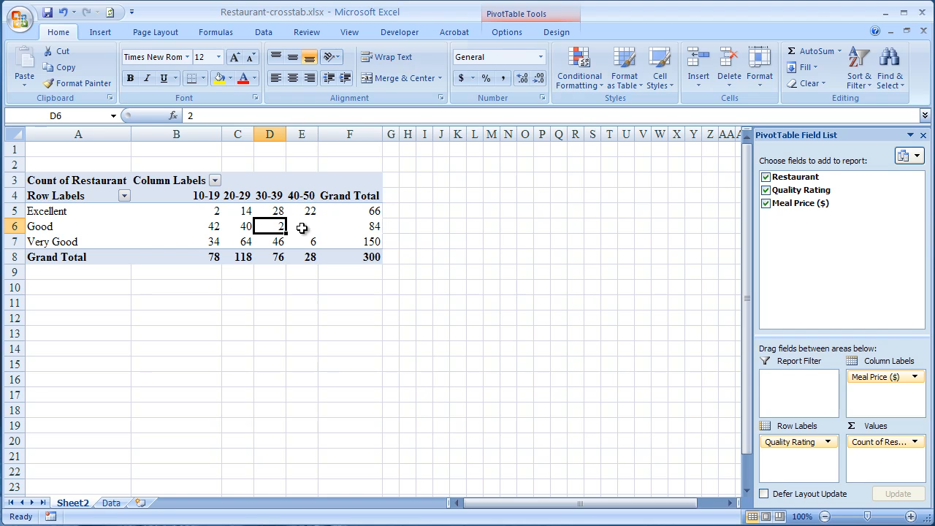
mouse_move(53, 214)
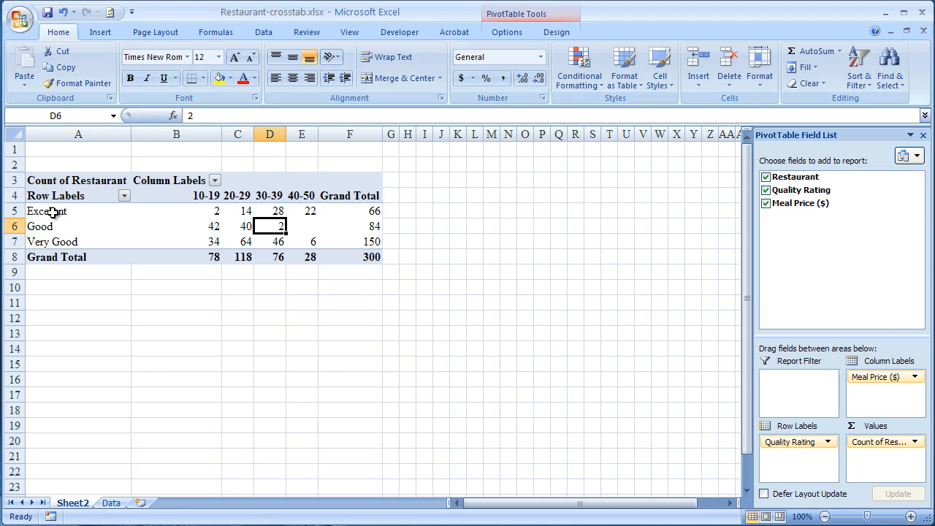
mouse_move(46, 211)
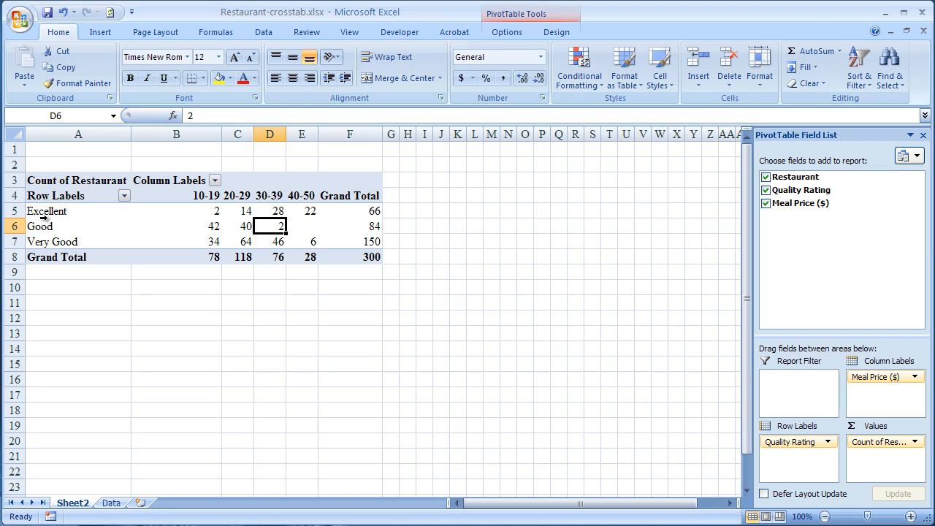
Move the Very Good row label up above Good.
click(52, 242)
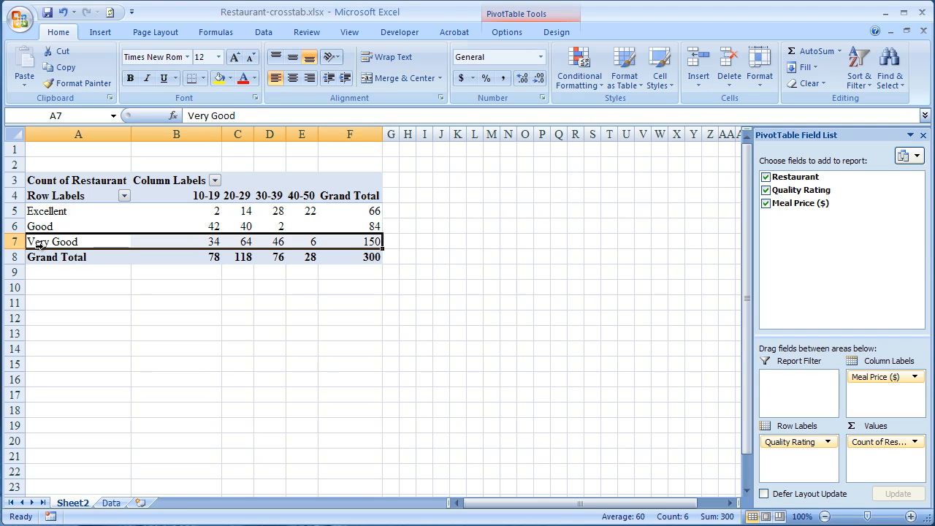
right_click(51, 241)
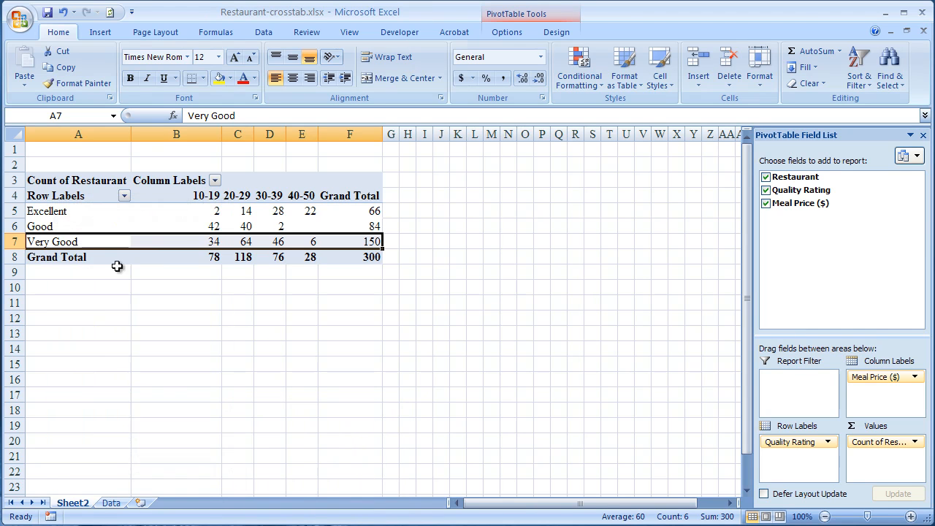
right_click(52, 241)
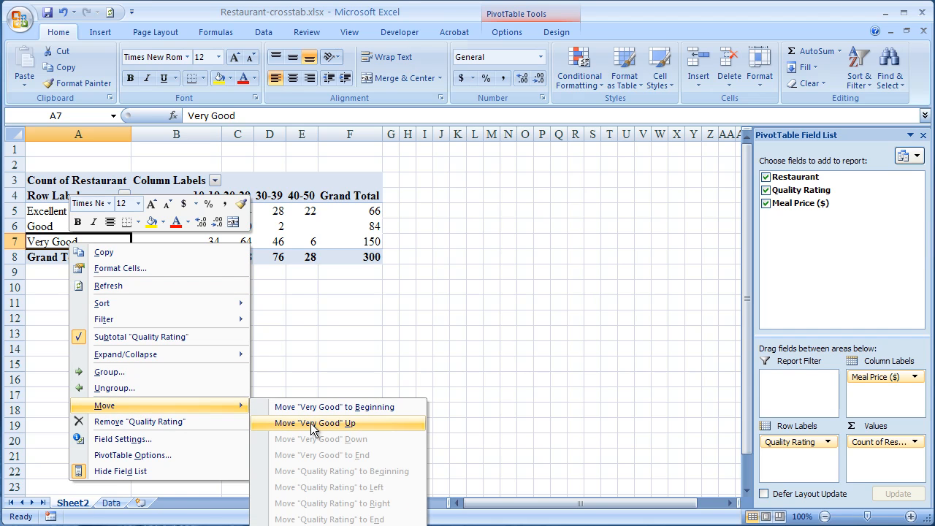
click(315, 423)
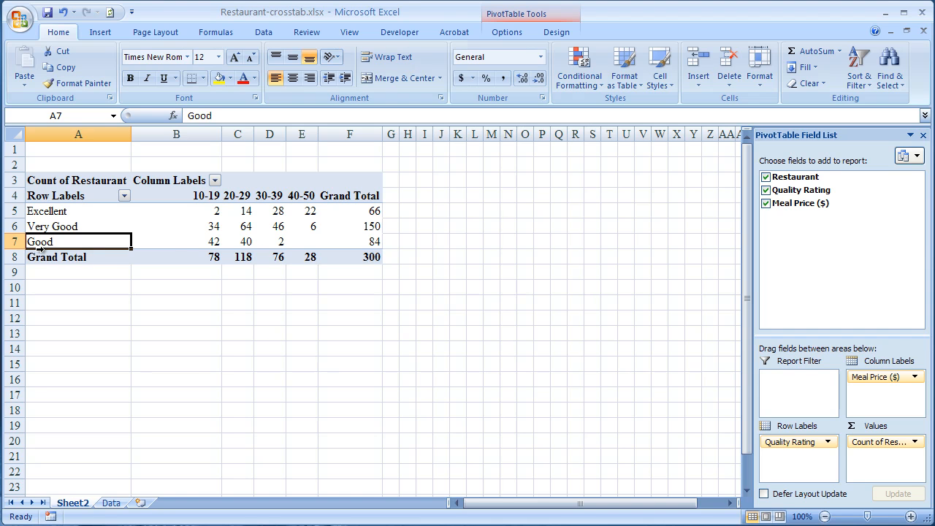
mouse_move(270, 211)
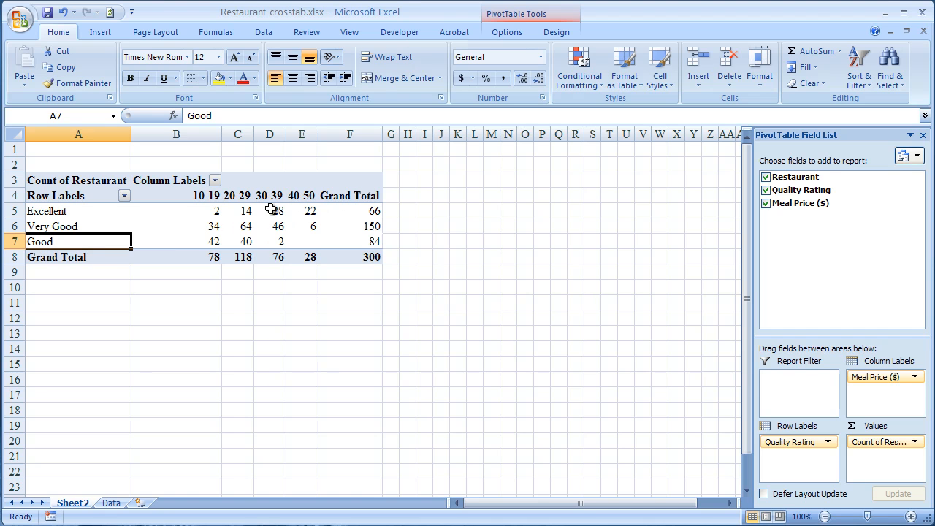
mouse_move(262, 233)
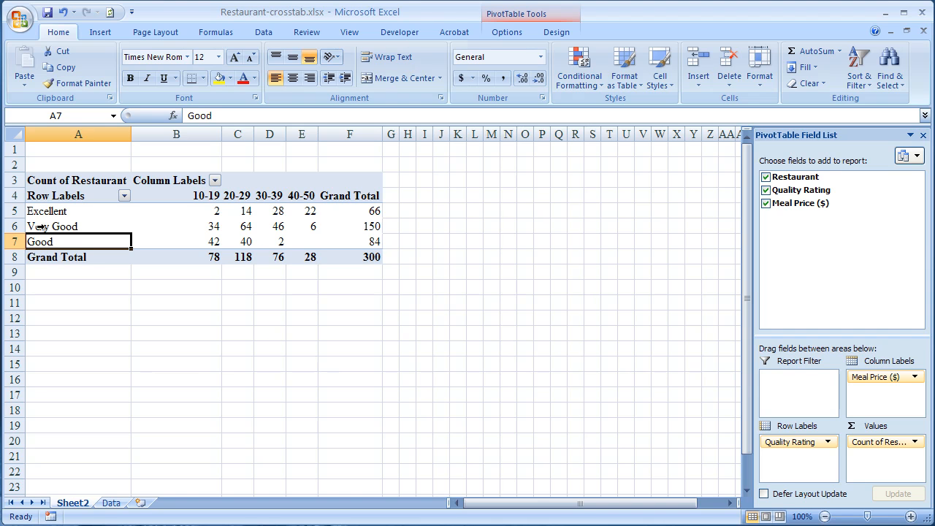
mouse_move(152, 219)
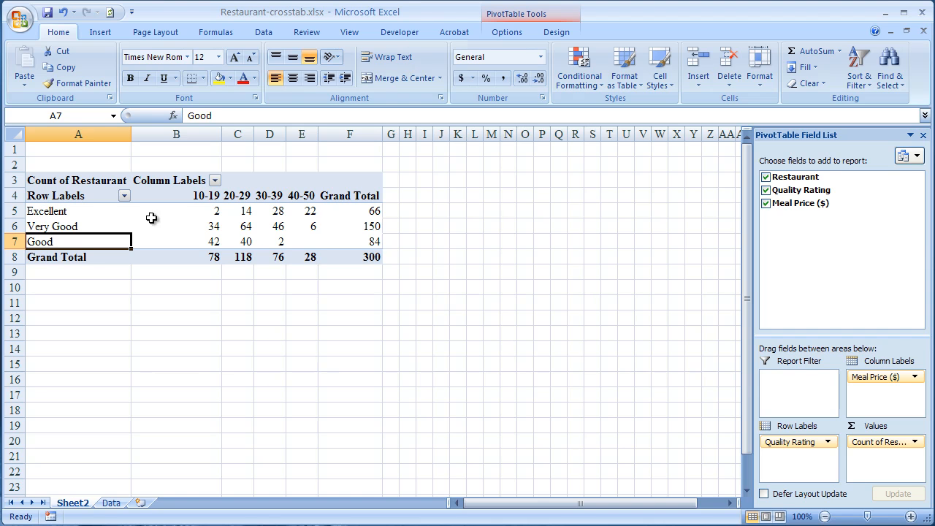
mouse_move(305, 209)
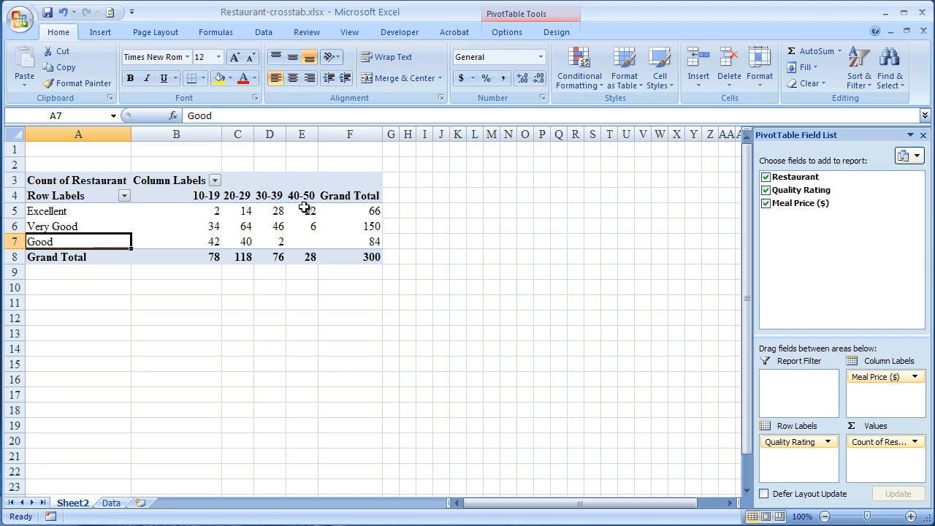
mouse_move(255, 228)
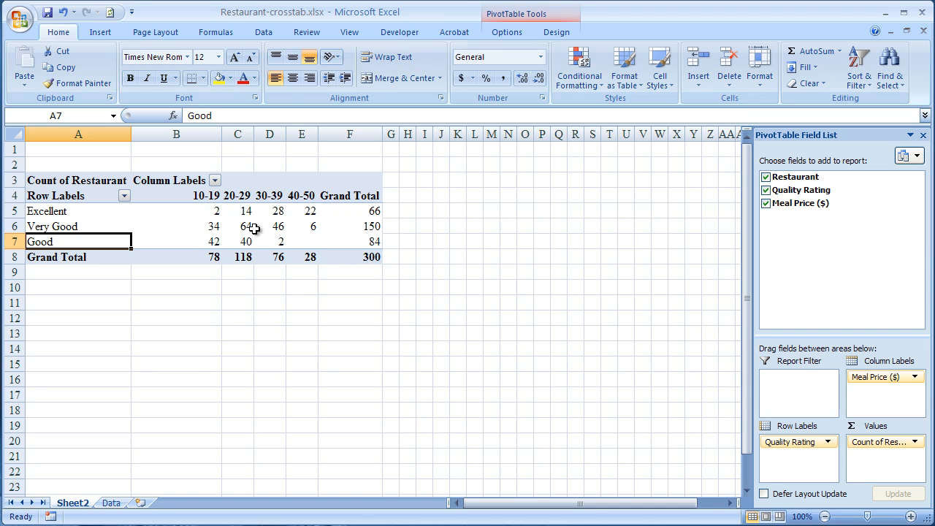
mouse_move(312, 210)
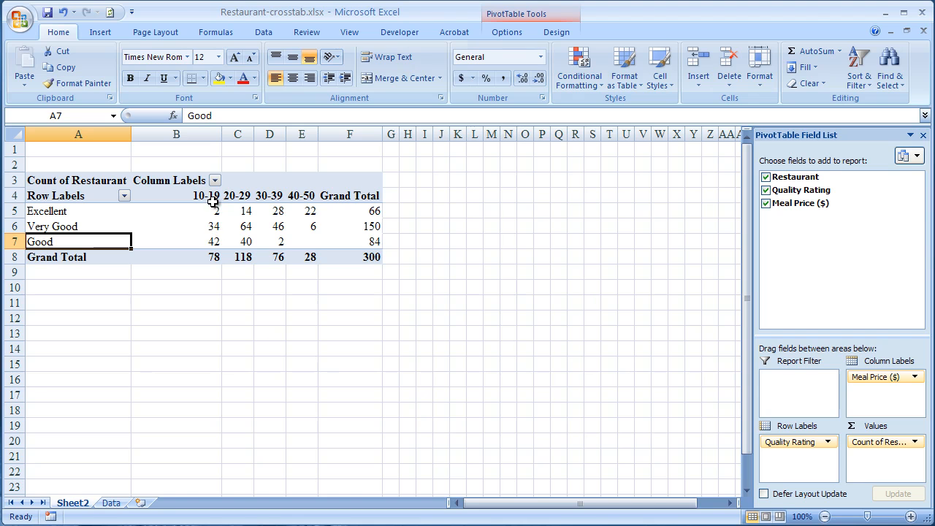
mouse_move(179, 219)
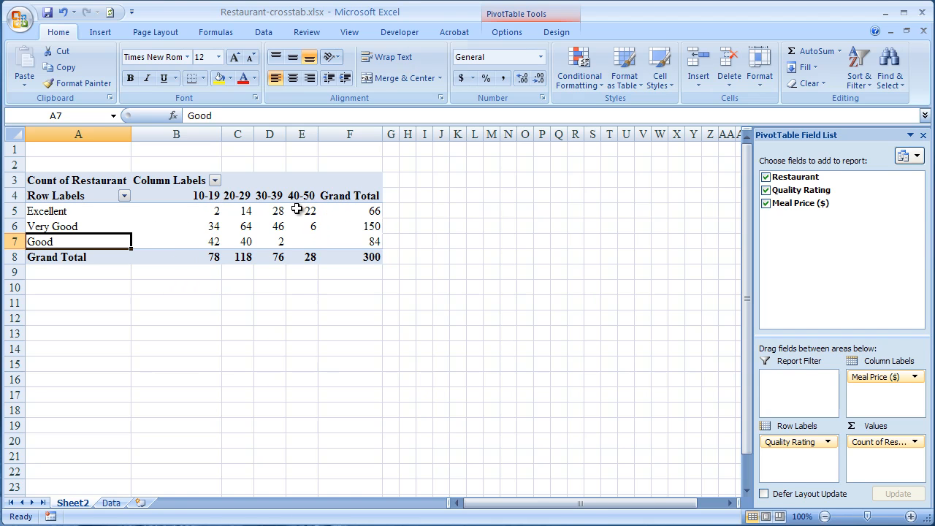
mouse_move(313, 210)
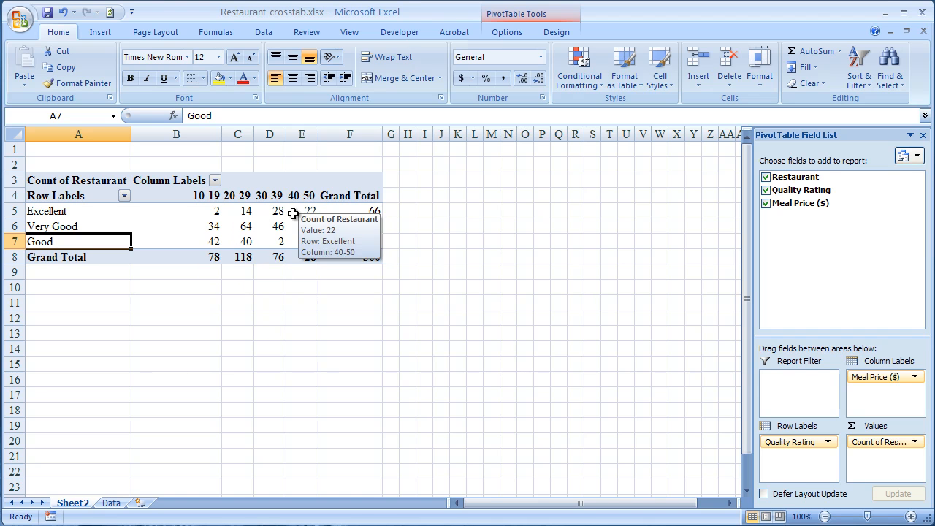
mouse_move(225, 219)
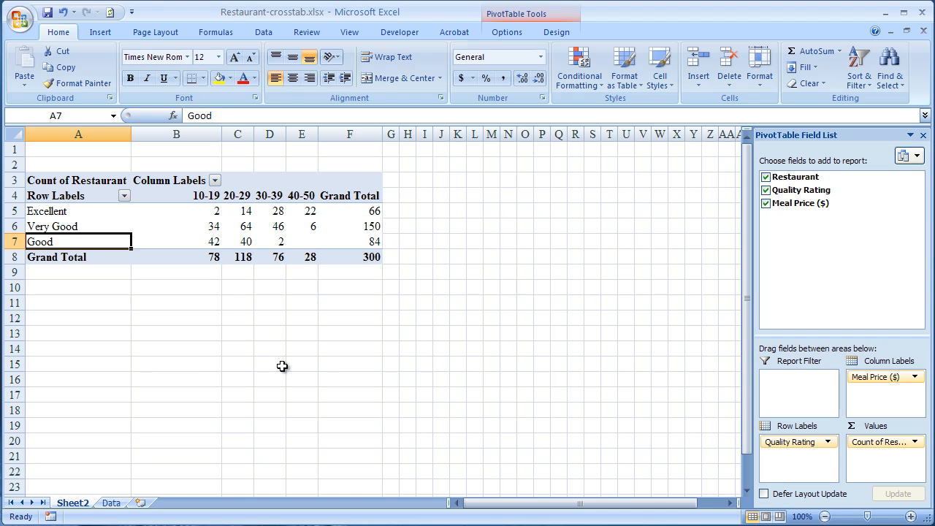
mouse_move(53, 211)
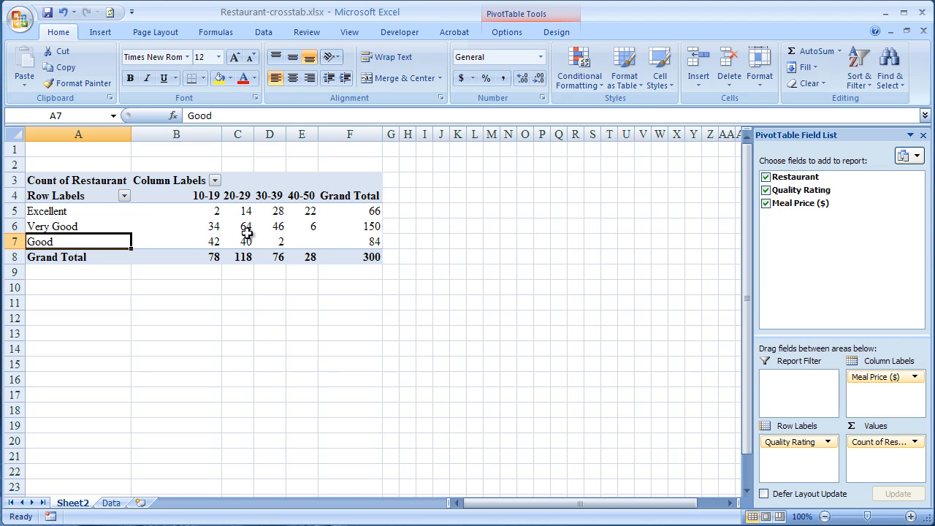
mouse_move(280, 370)
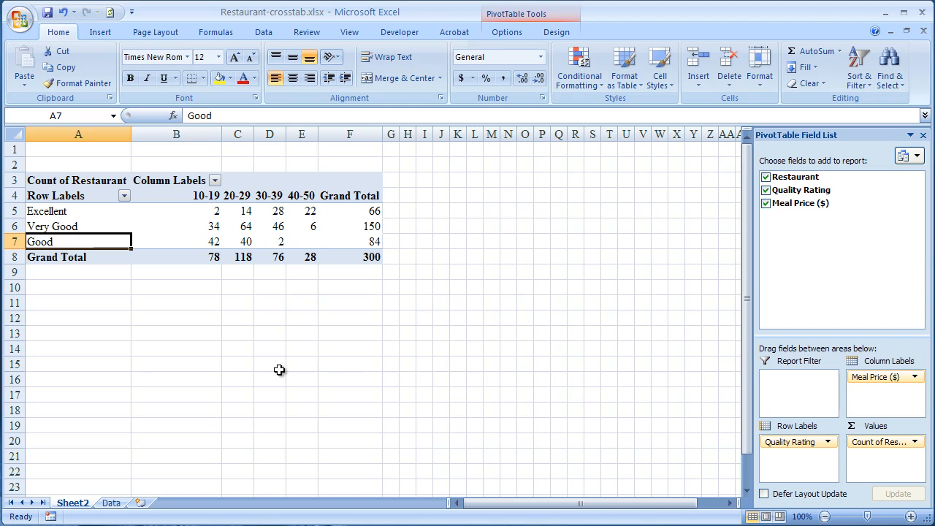
mouse_move(270, 382)
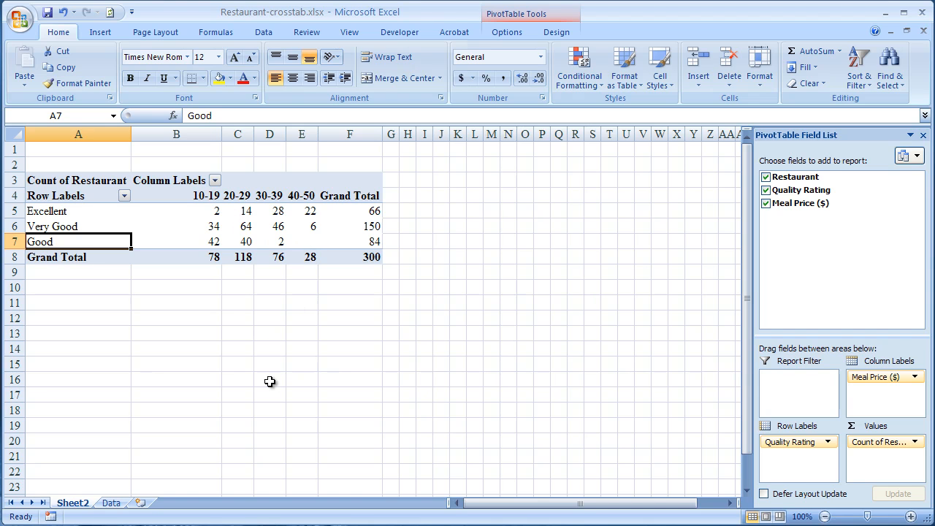